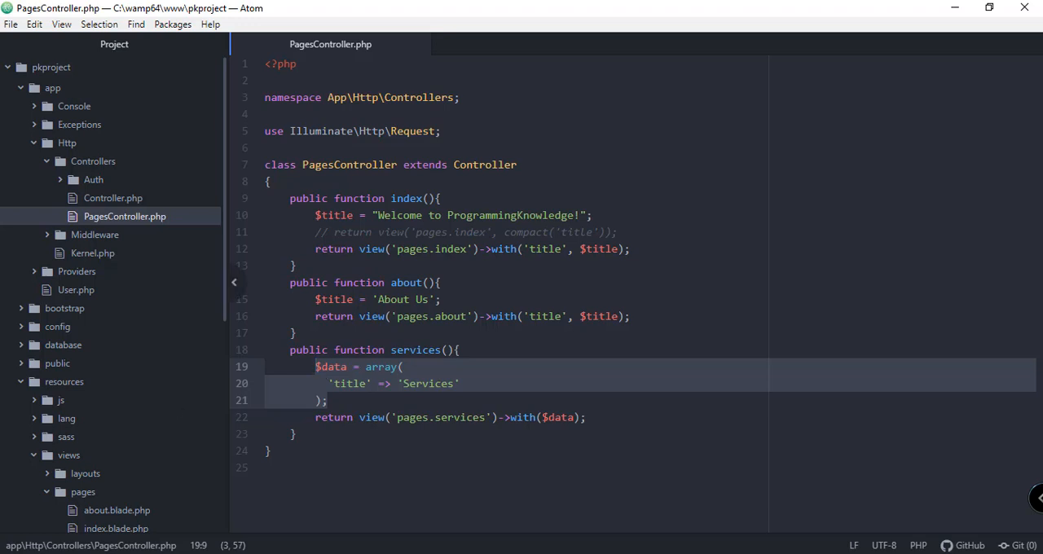
mouse_move(18, 306)
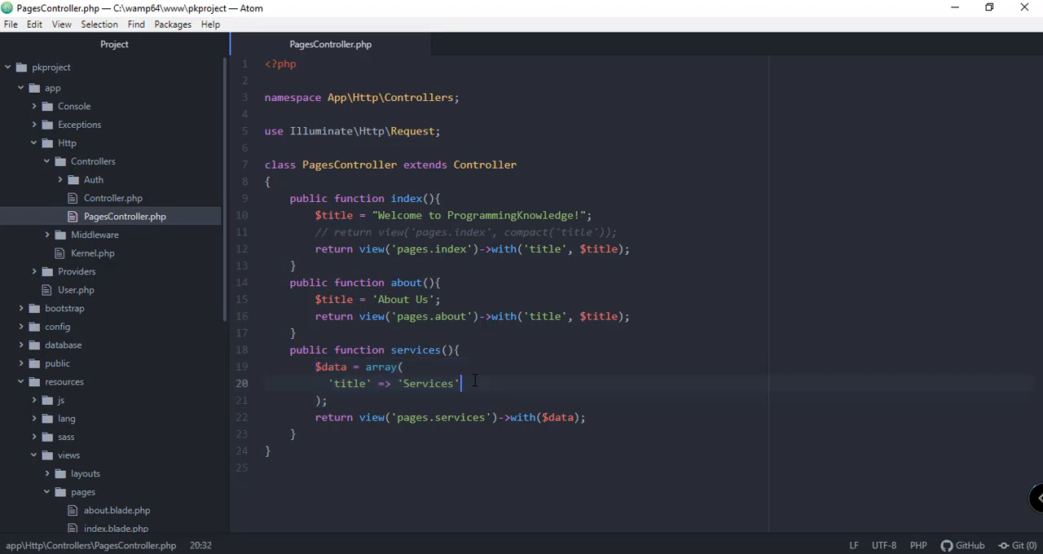
- Add a 'services' => ['Web Design', 'Programming', 'SEO'] entry to the services() data array and save
key(enter)
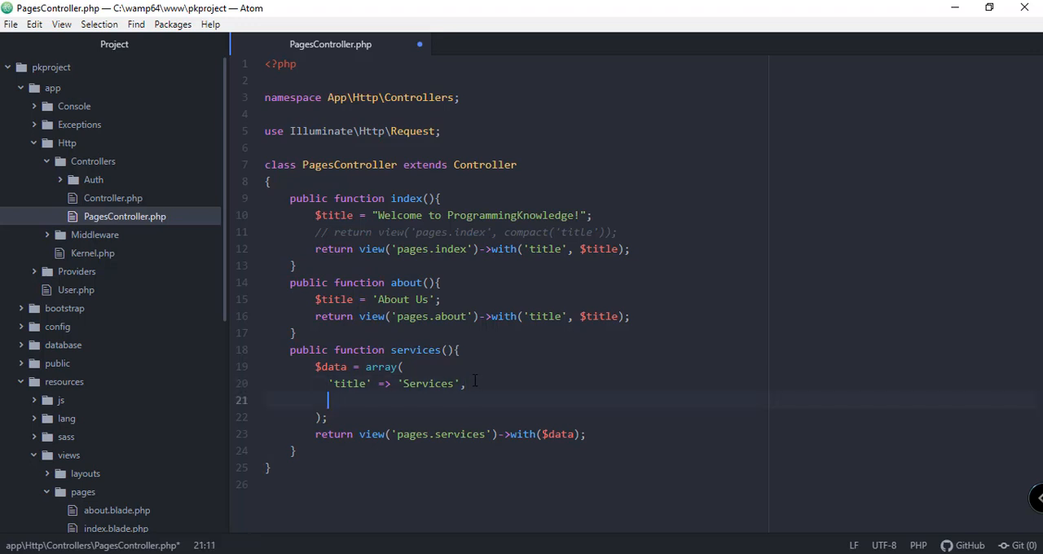
text(')
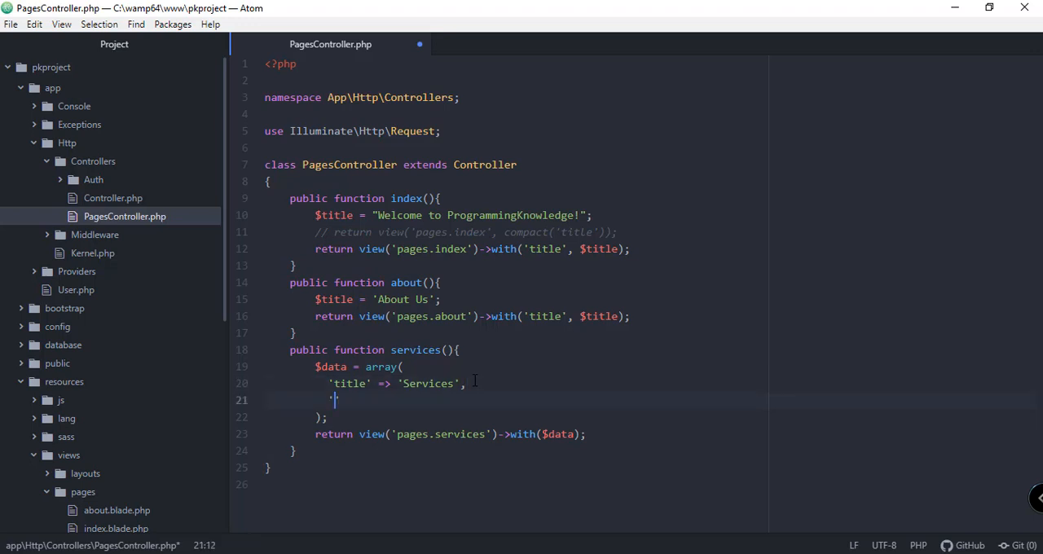
text(services)
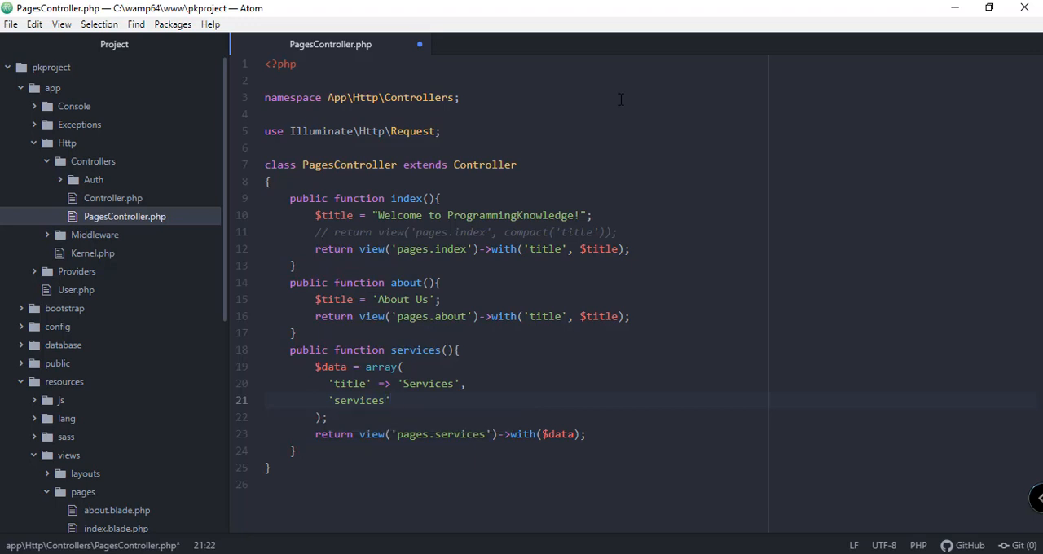
text(=> [])
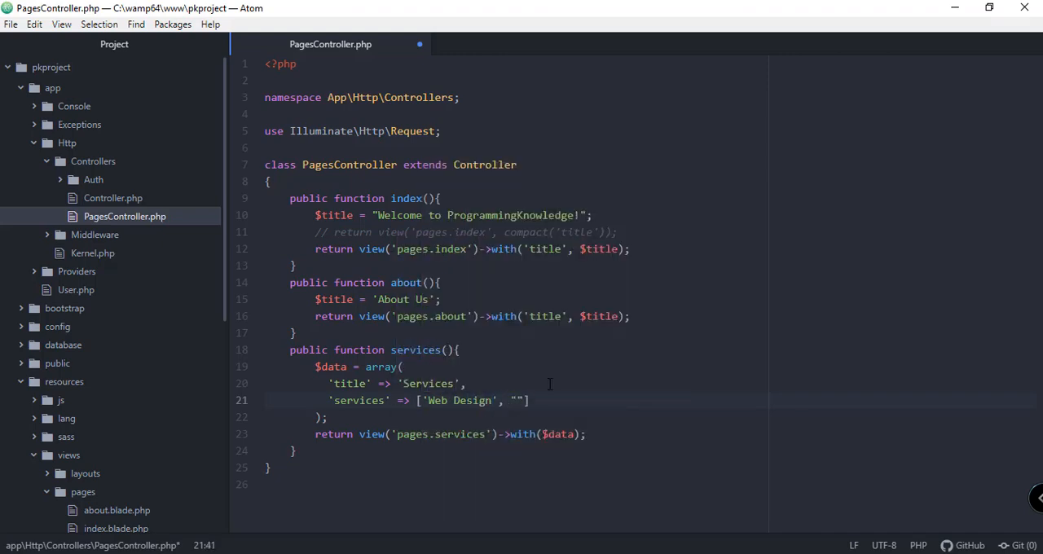
text(Programming)
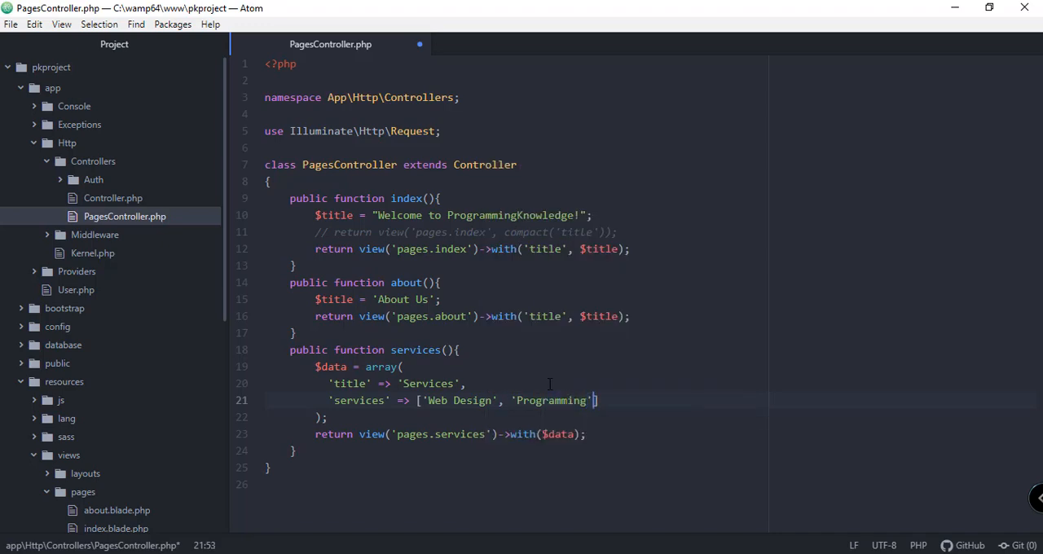
text('SEO')
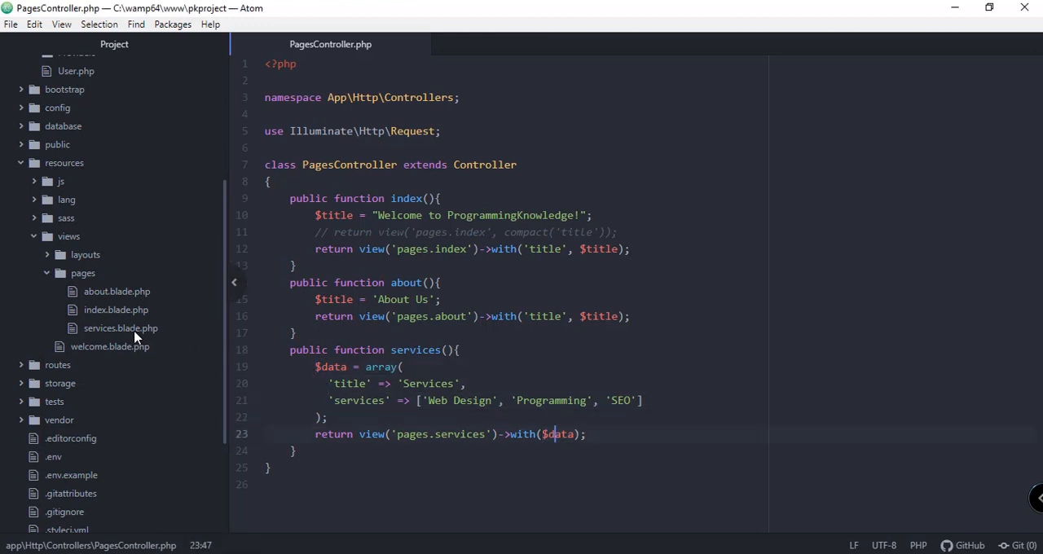
double_click(121, 328)
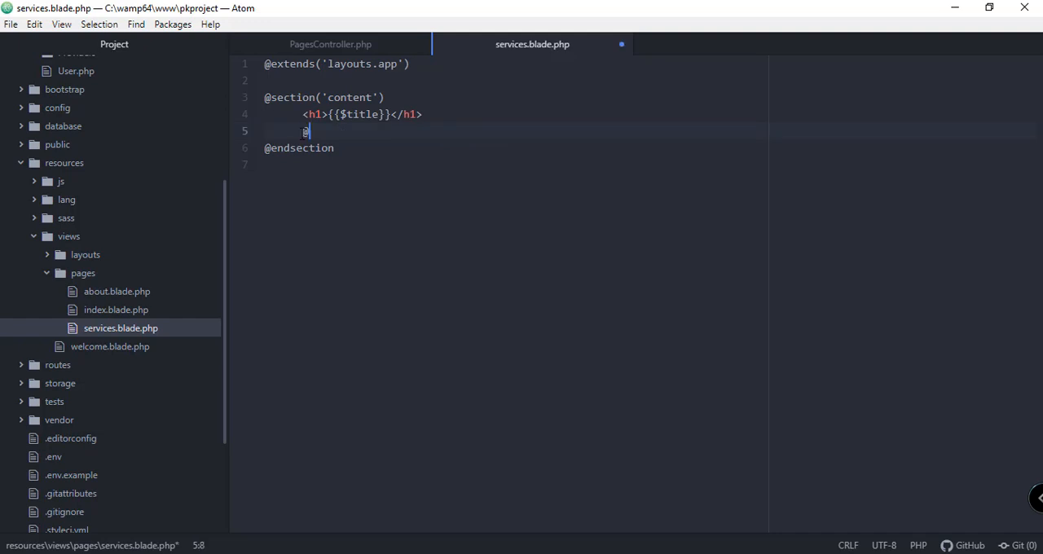
text(if(count()
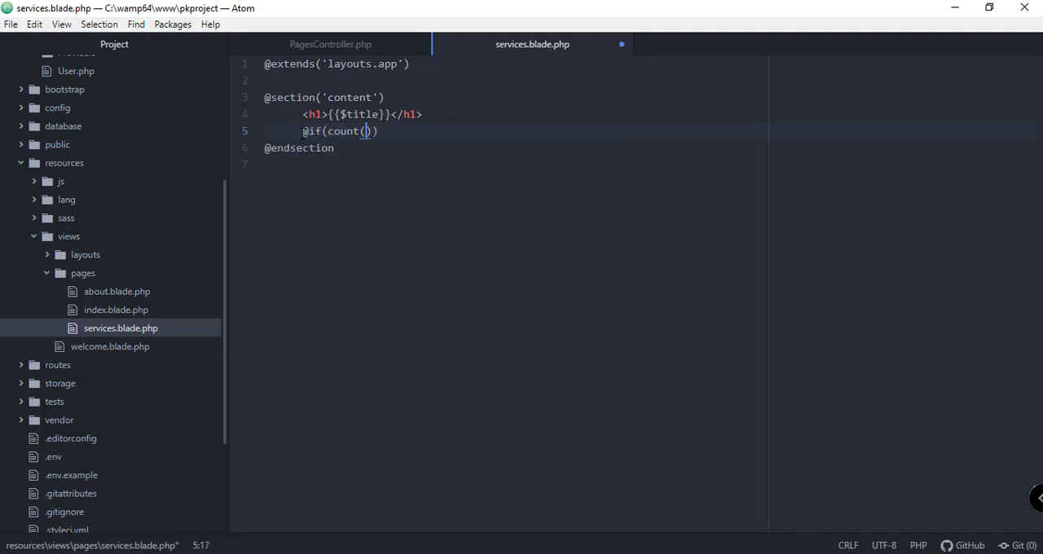
text($servi)
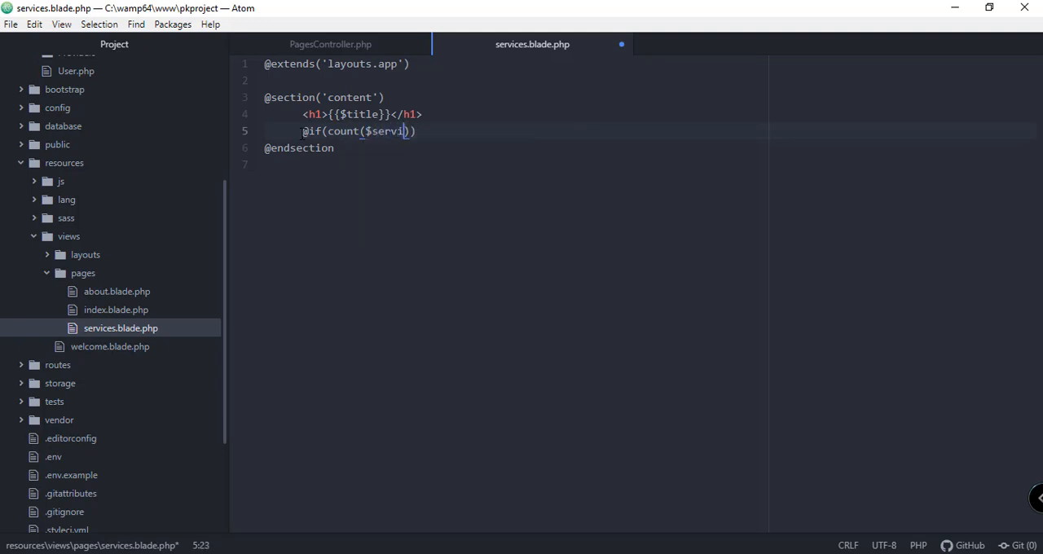
text(ces))
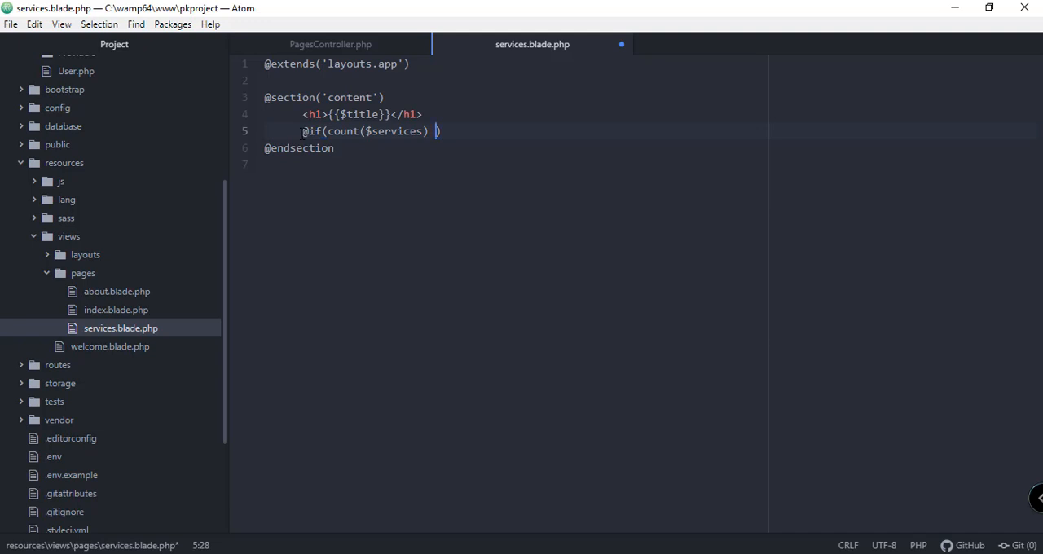
text(> 0)
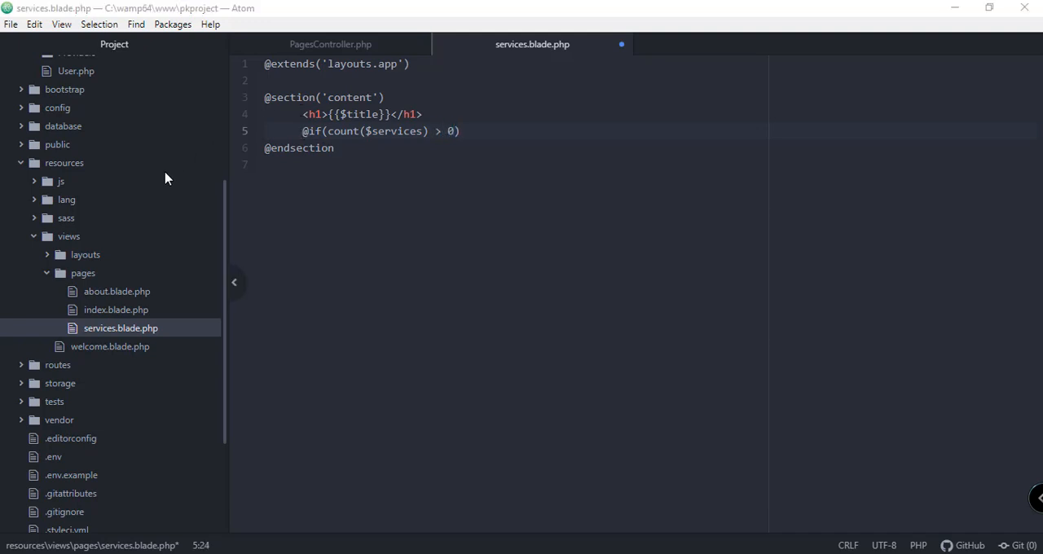
click(459, 130)
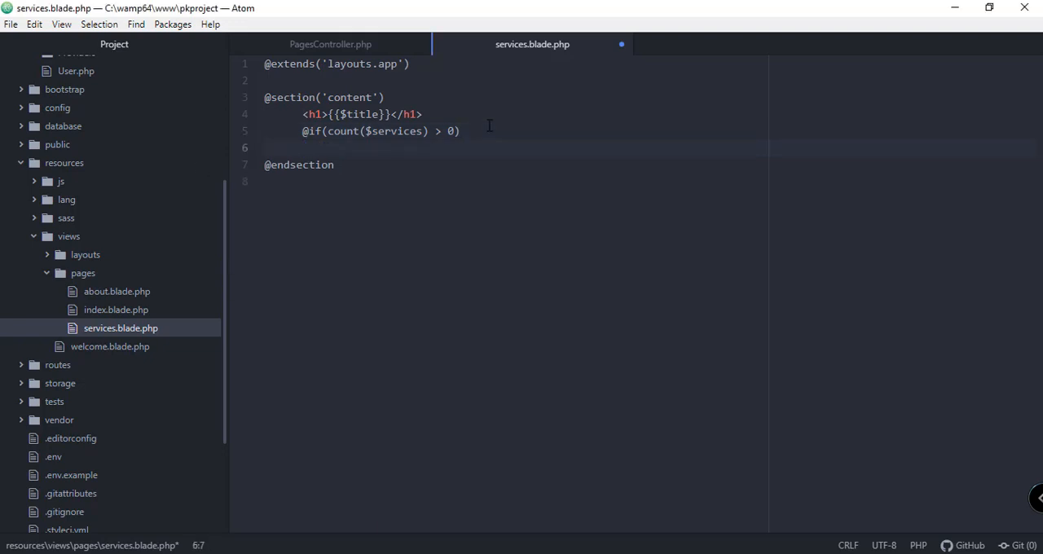
text(@)
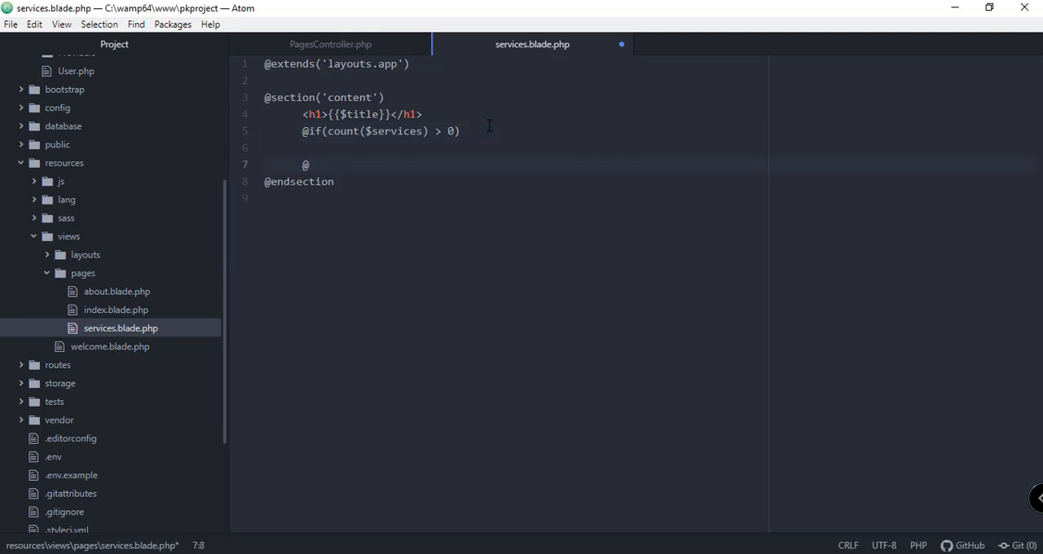
text(endif)
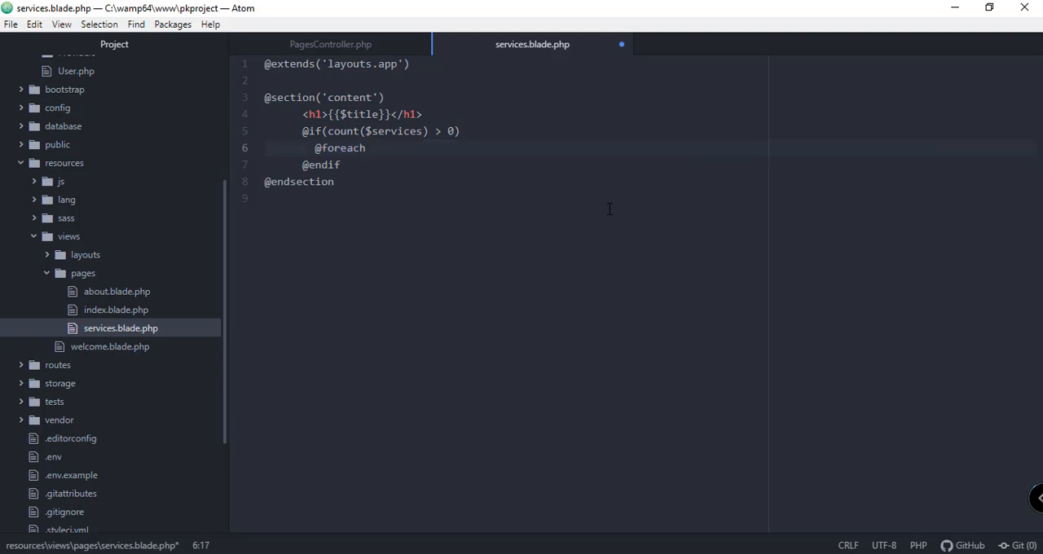
text(($services))
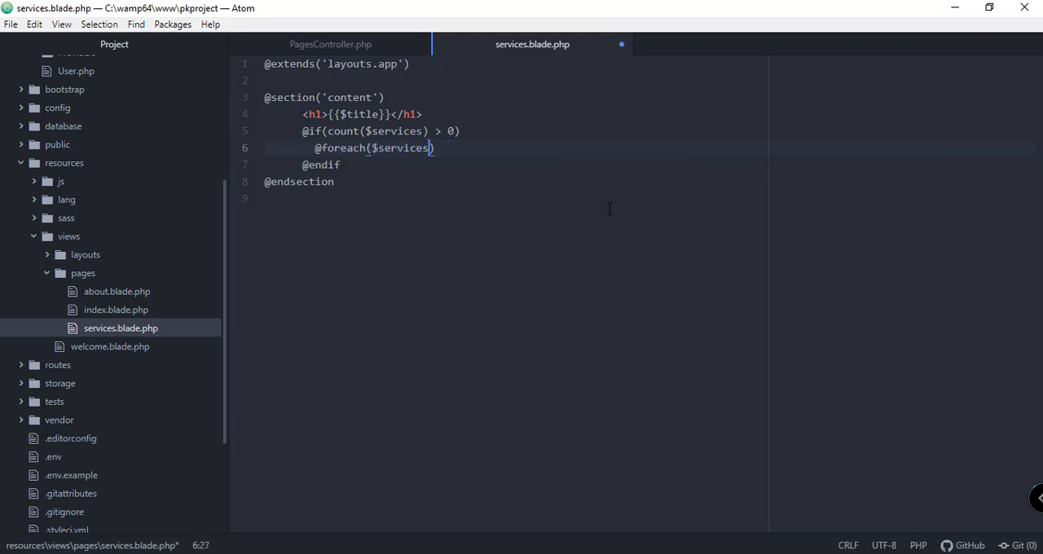
text(as $s)
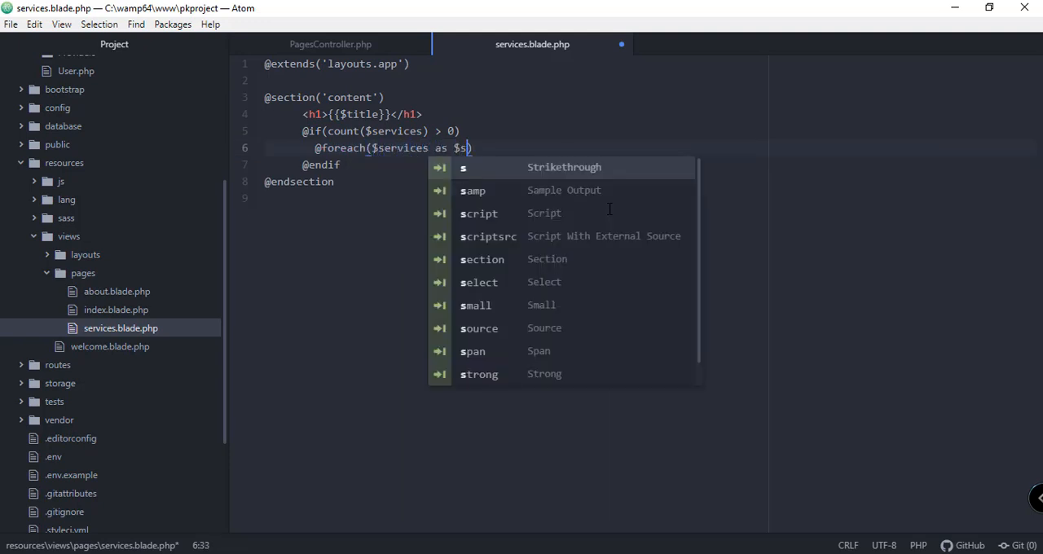
text(ervice)
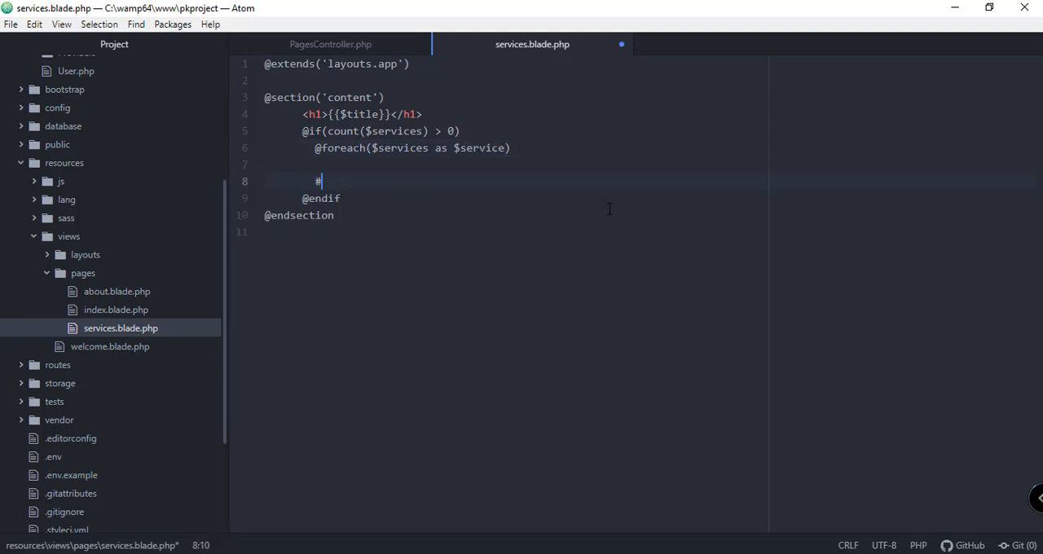
text(@endforeach)
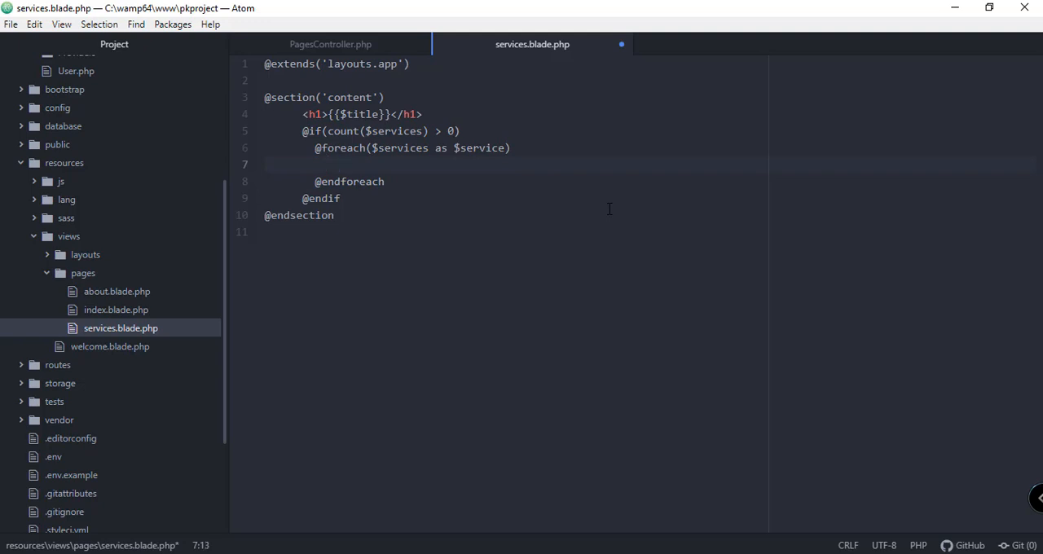
- Print each service as <li>{{$service}}</li> and wrap the loop in a <ul></ul>
text(<li></li>)
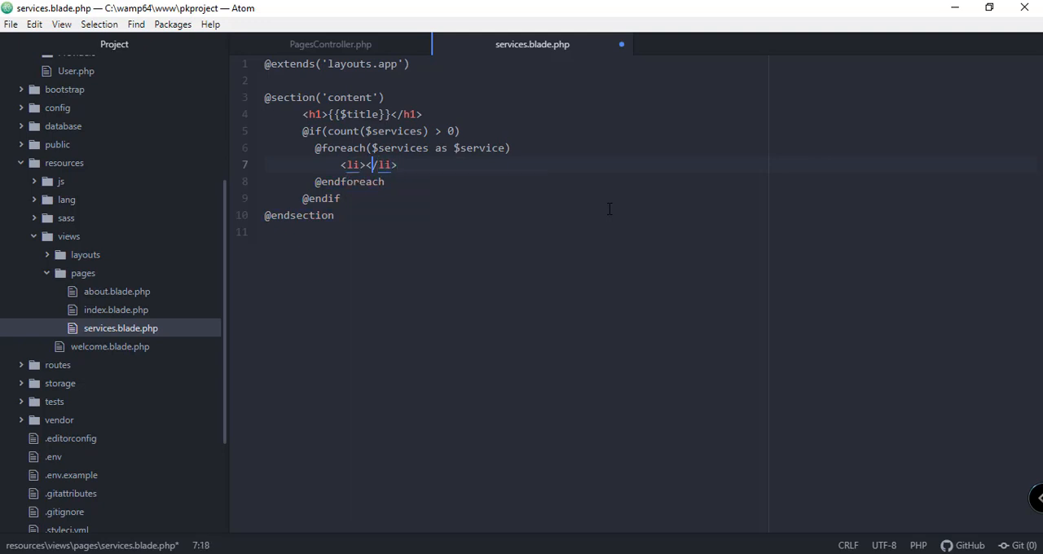
text({{}})
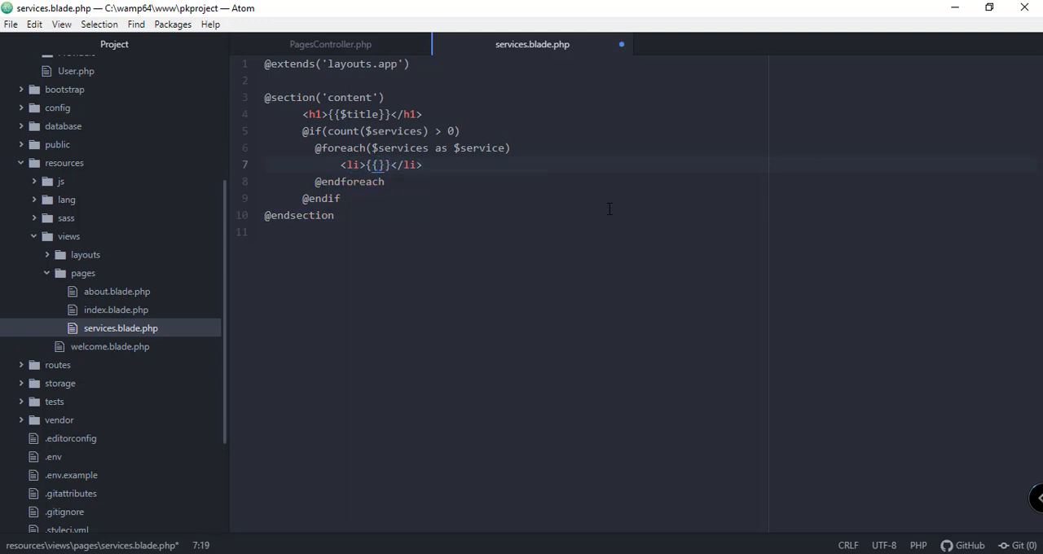
text(service)
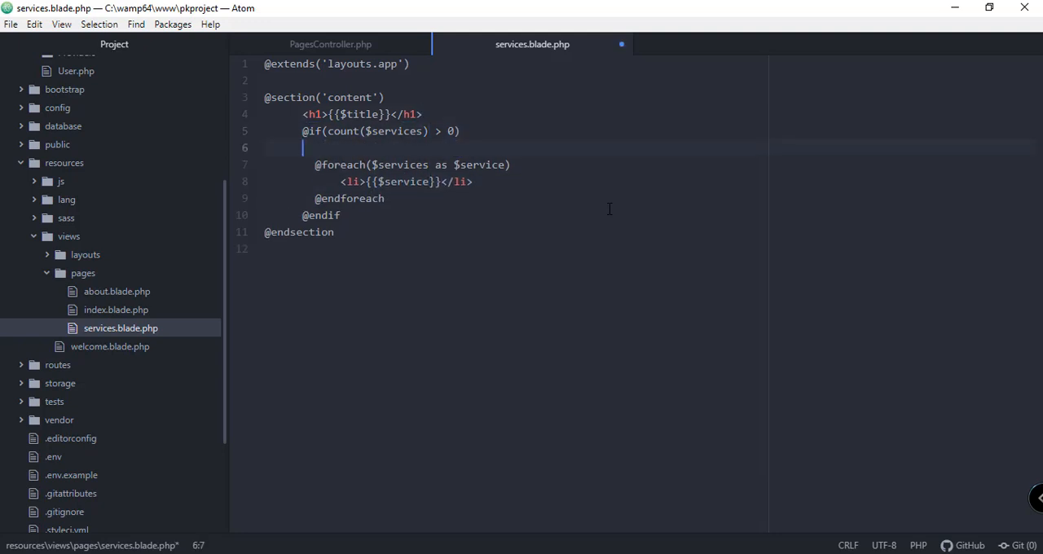
text(<ul>)
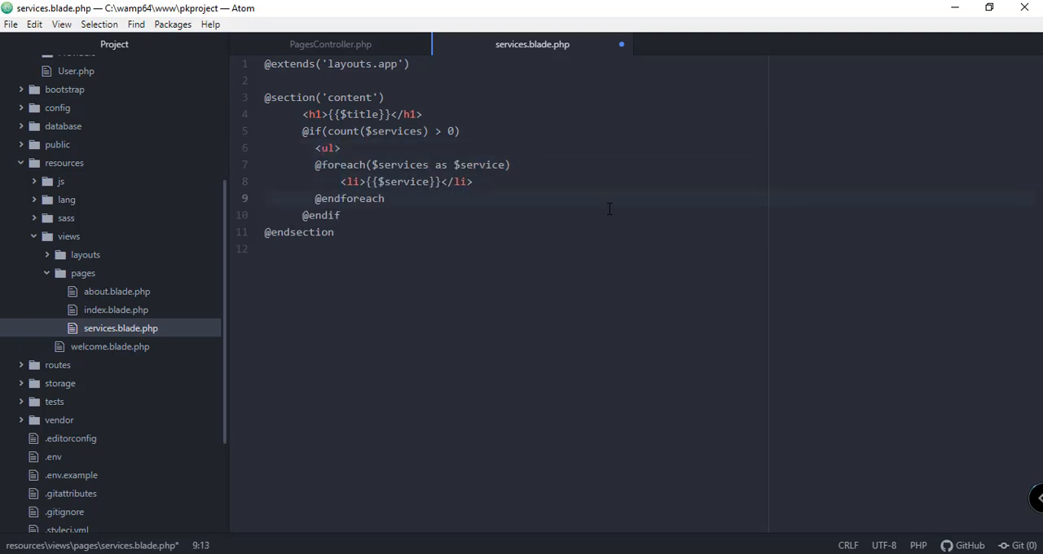
text(</ul>)
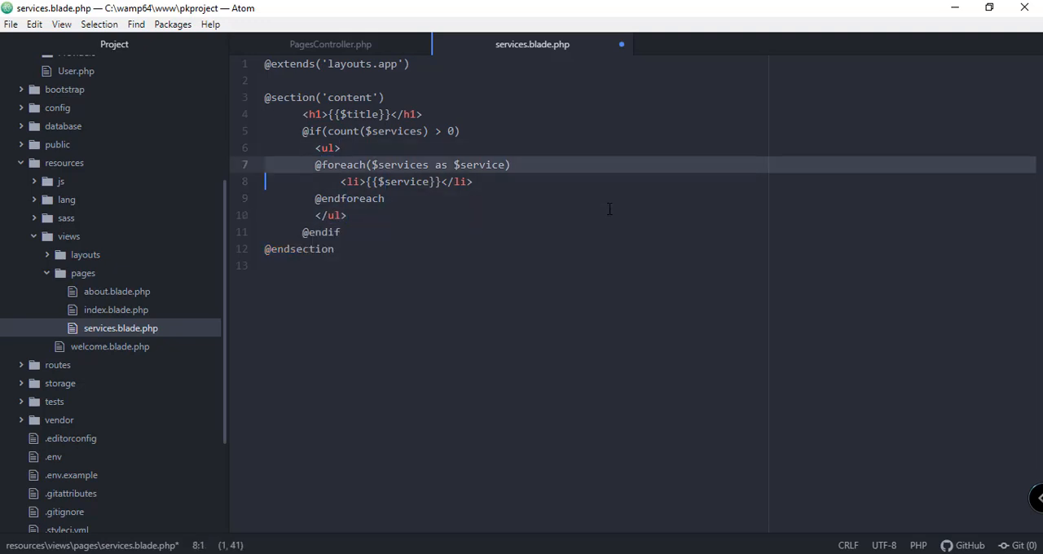
- Load pkproject.loc/services in Chrome to see the Web Design, Programming and SEO bullets
click(384, 199)
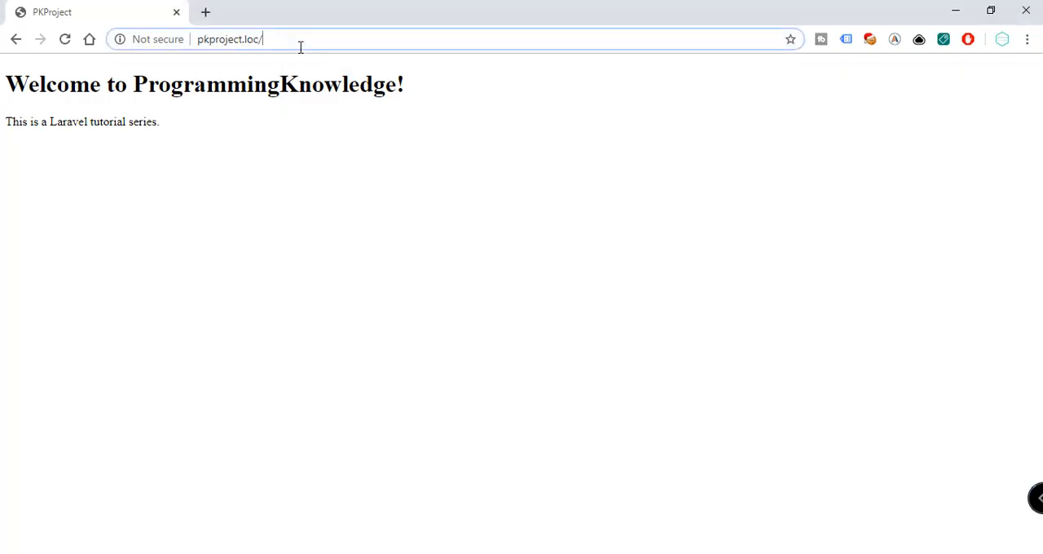
text(services)
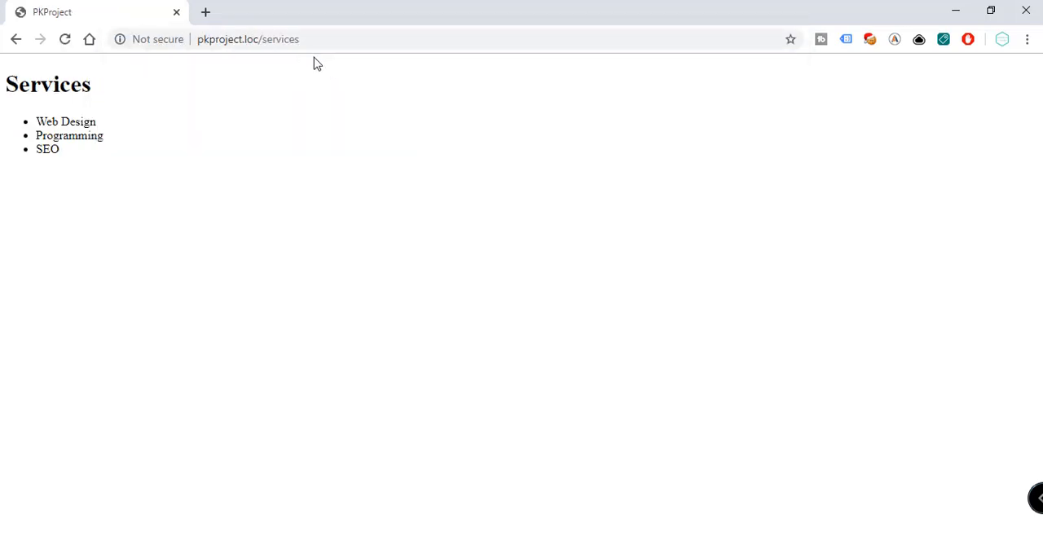
mouse_move(78, 154)
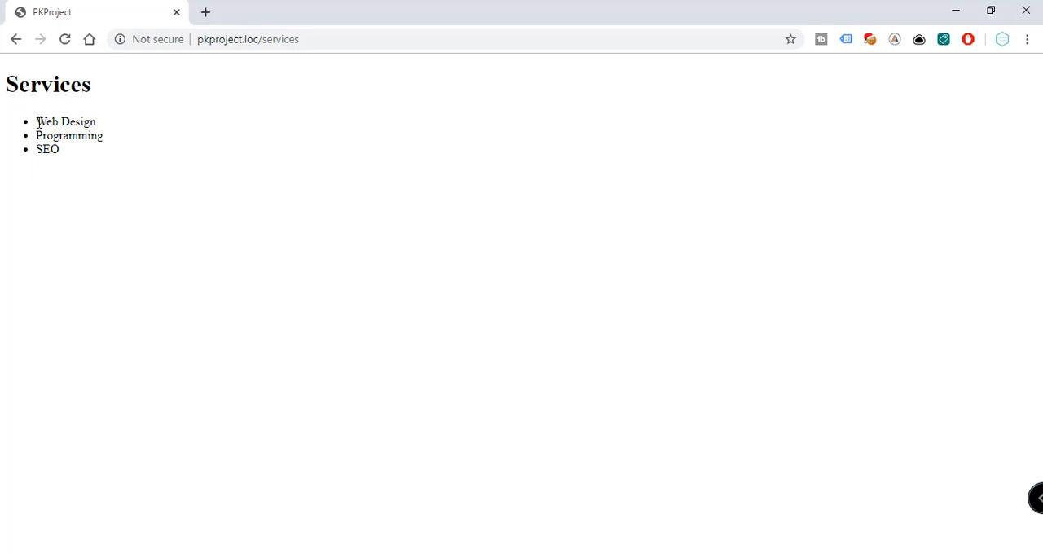
mouse_move(52, 171)
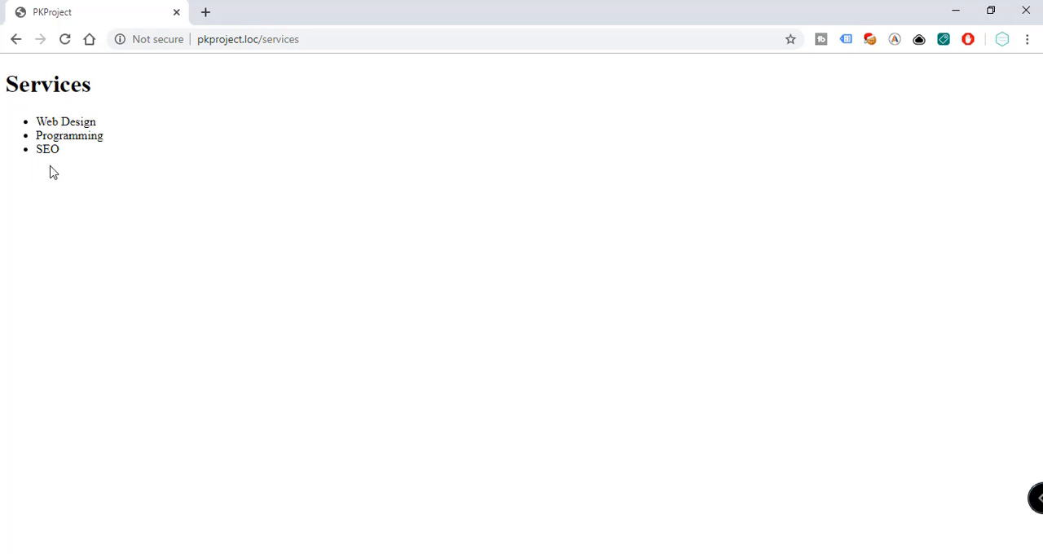
mouse_move(31, 163)
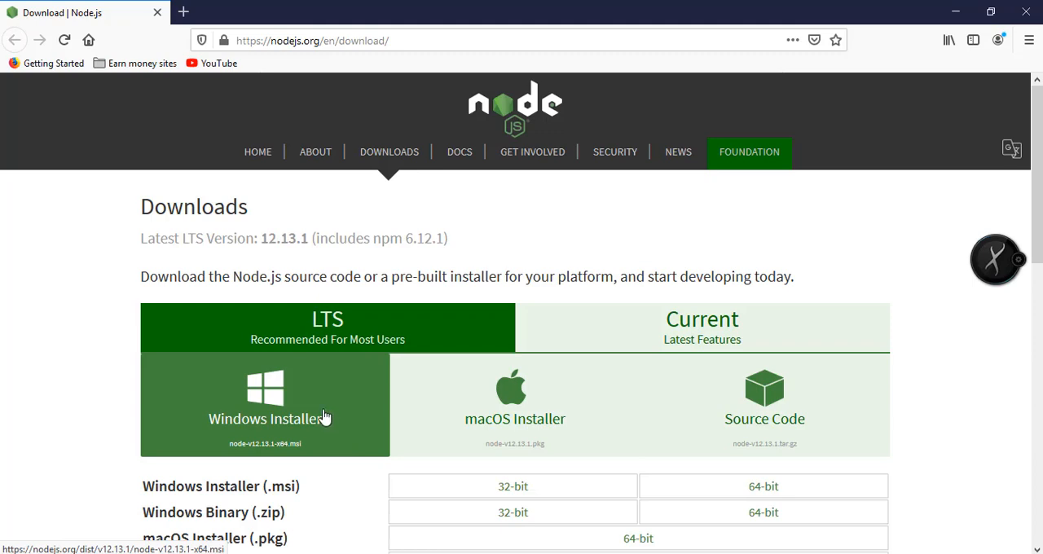
mouse_move(502, 187)
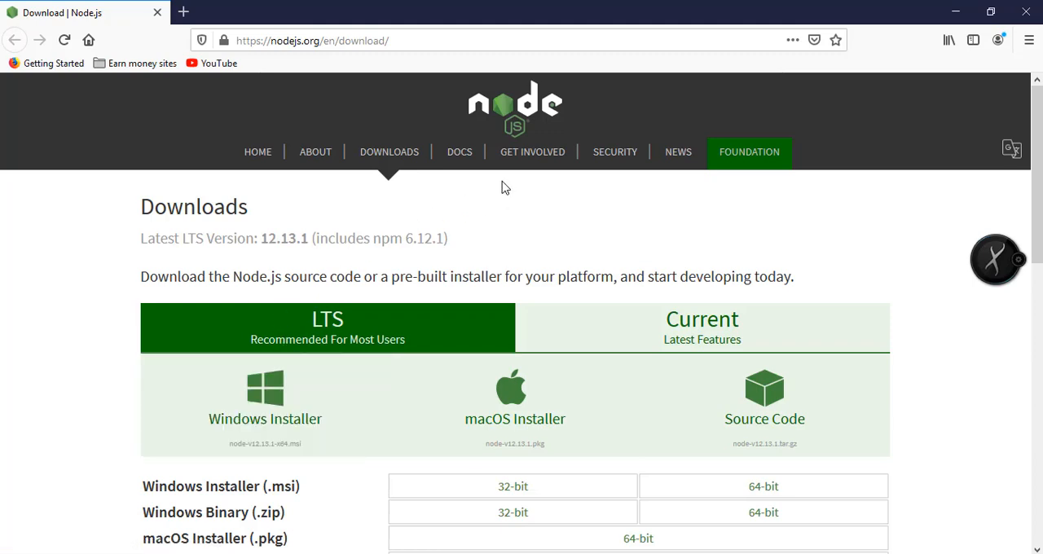
mouse_move(169, 441)
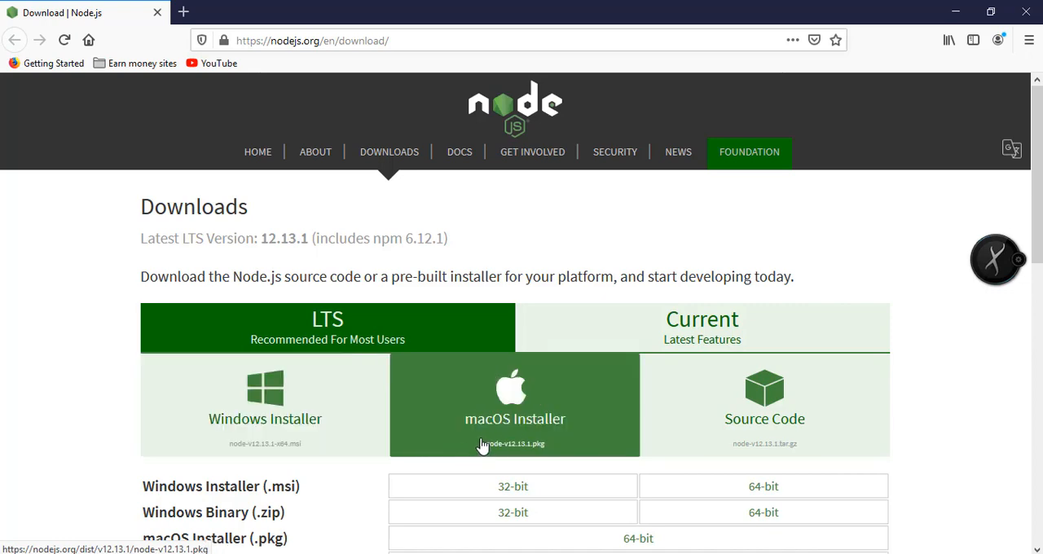
mouse_move(430, 427)
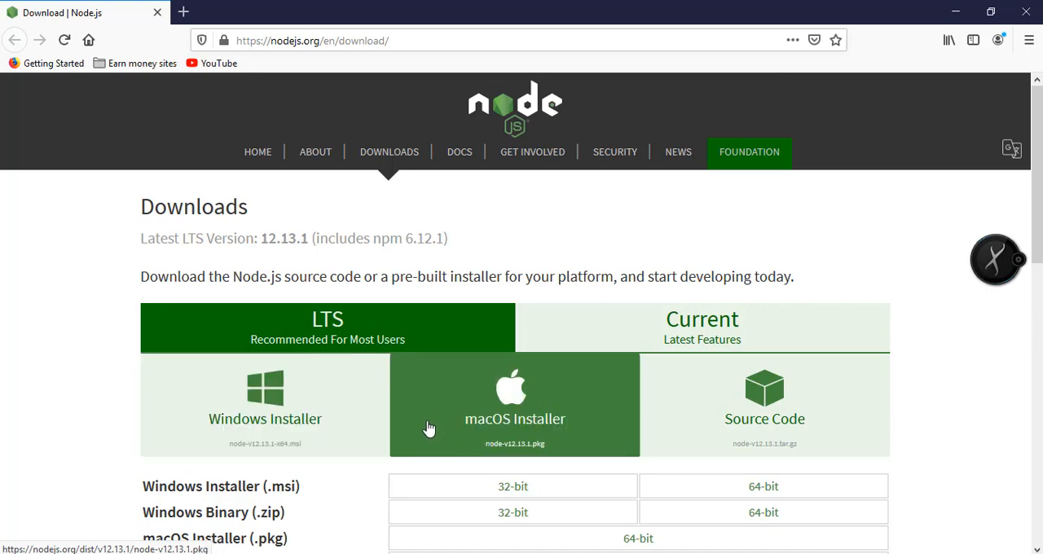
scroll(down, 3)
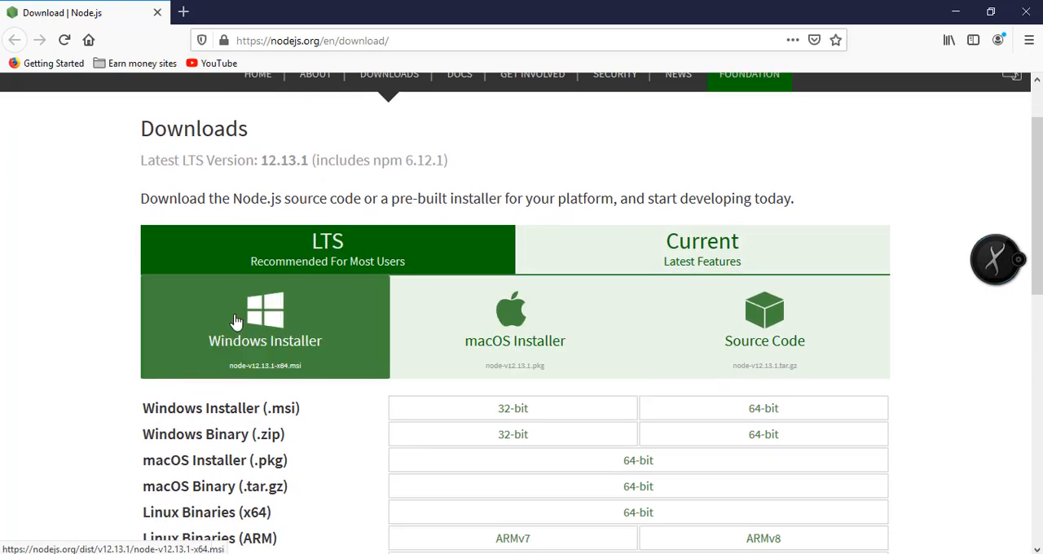
mouse_move(157, 317)
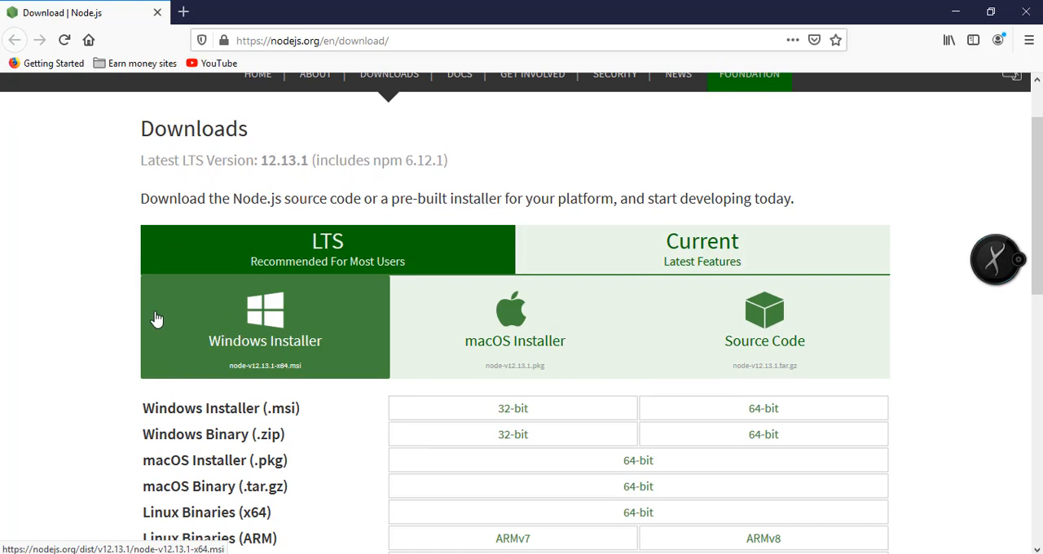
scroll(down, 3)
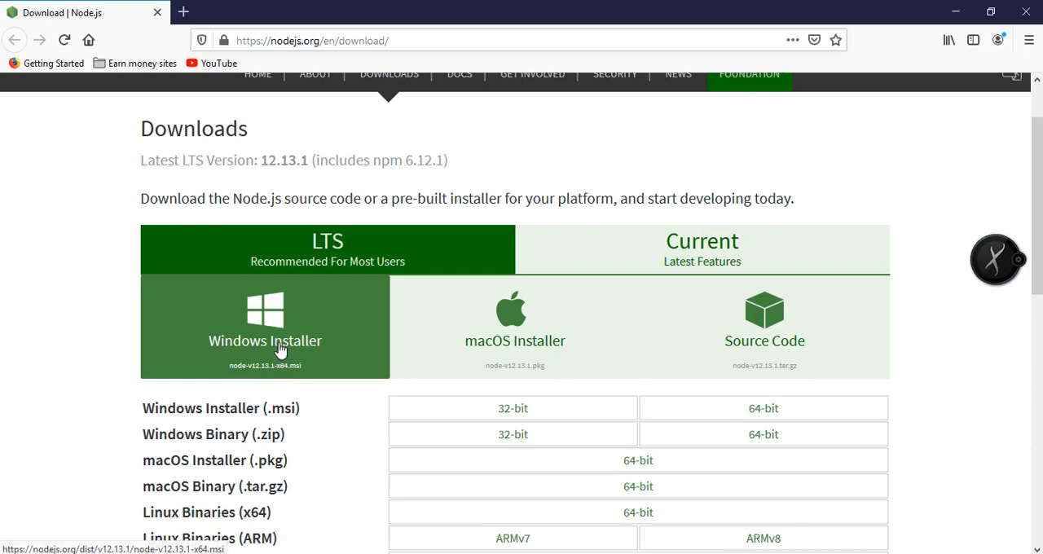
- Download and save the Node.js Windows installer
click(264, 326)
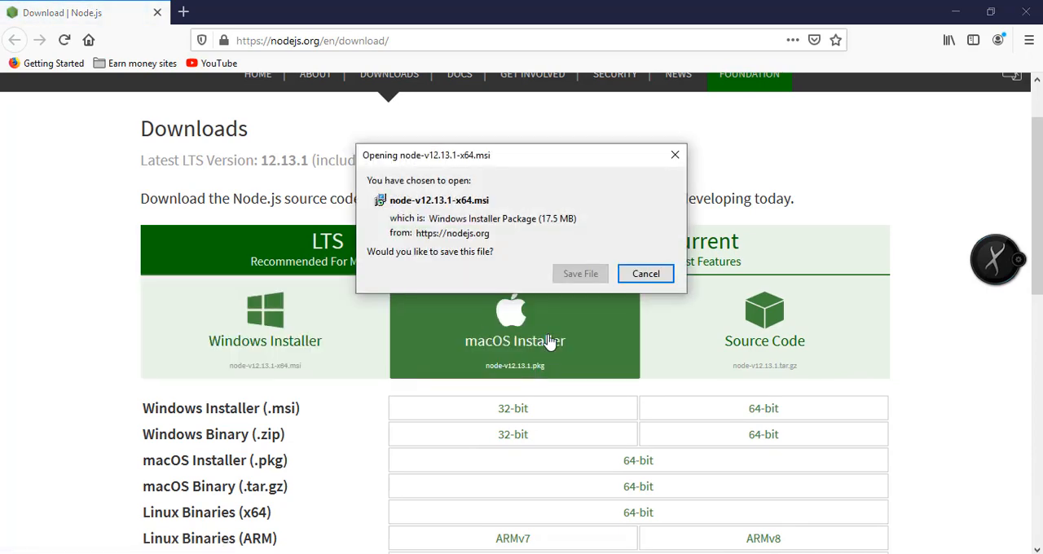
click(579, 273)
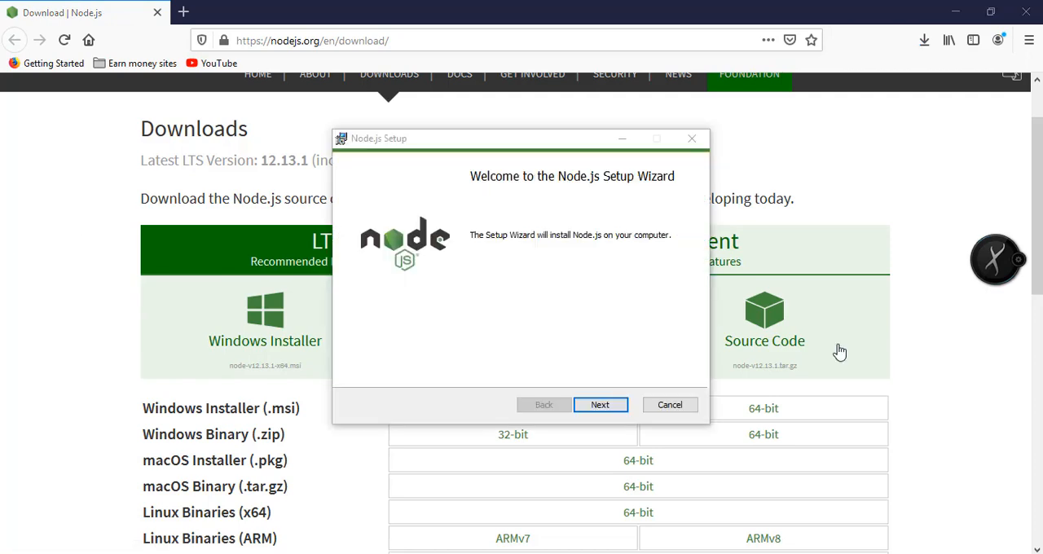
mouse_move(762, 326)
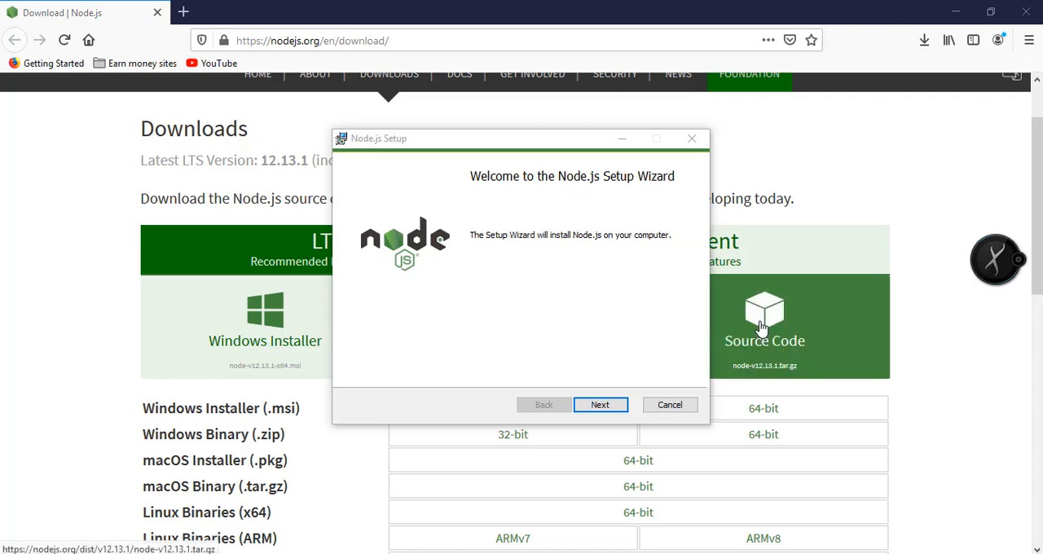
mouse_move(481, 342)
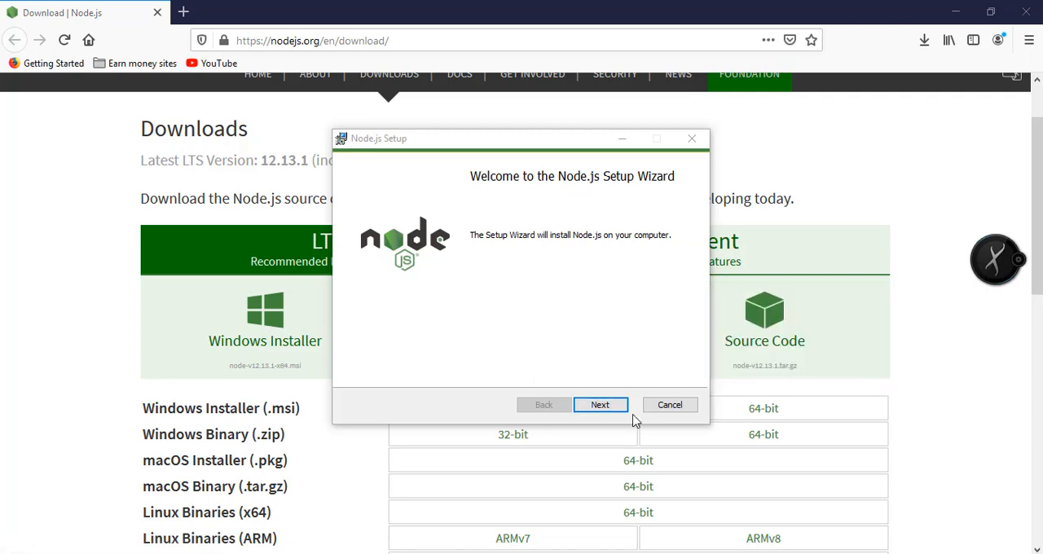
- Accept the Node.js license terms and keep the default C:\Program Files\nodejs\ folder
click(600, 404)
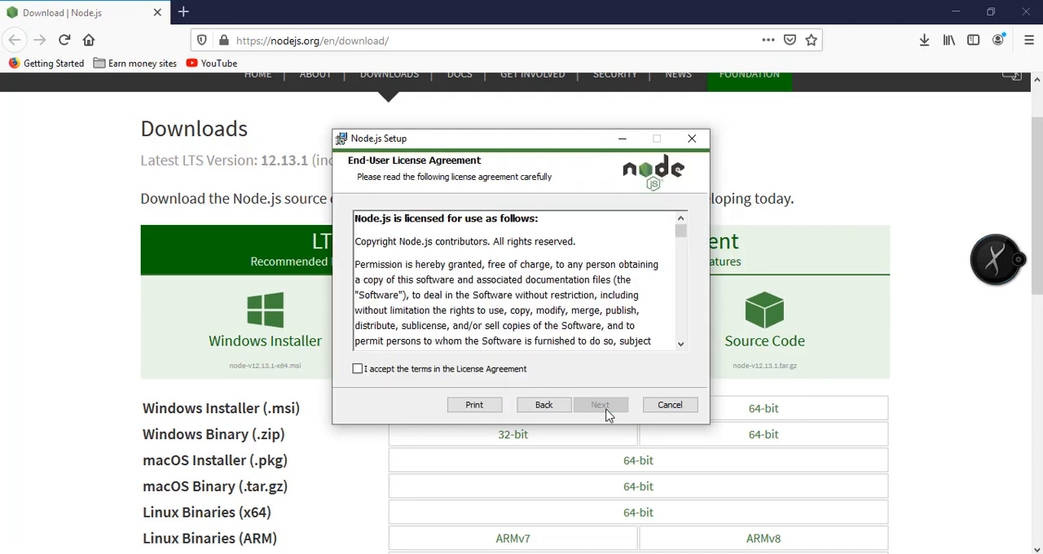
click(357, 368)
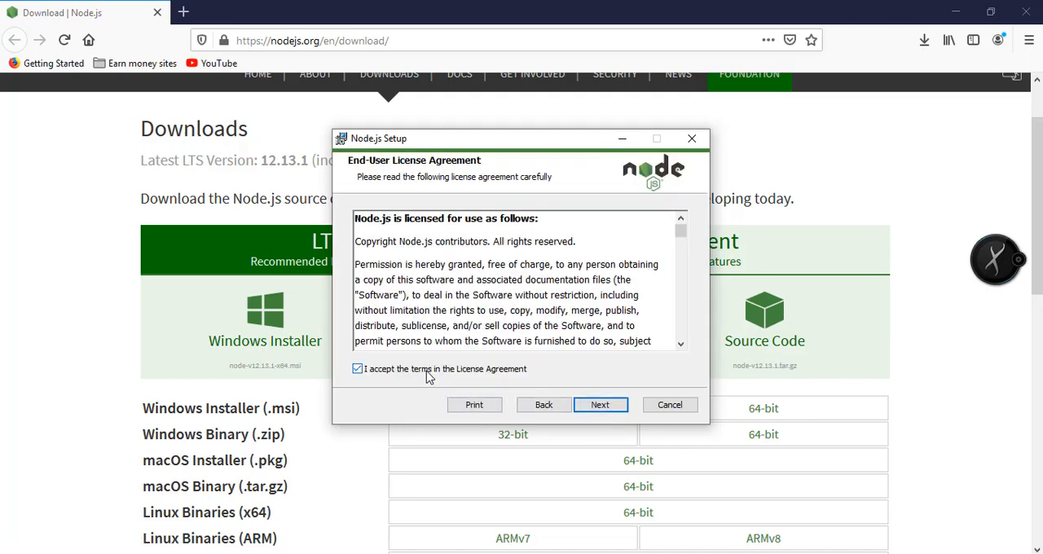
click(599, 404)
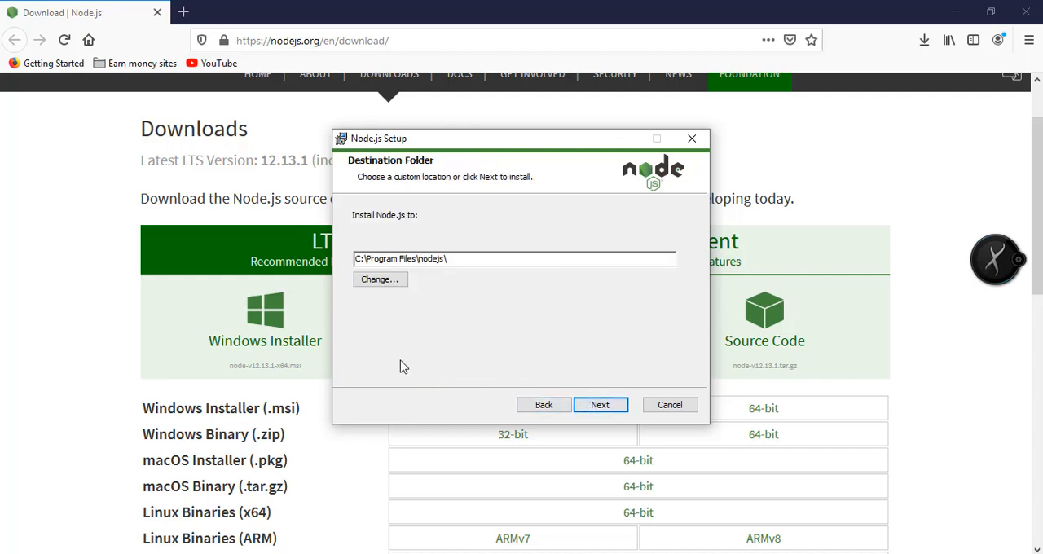
click(599, 404)
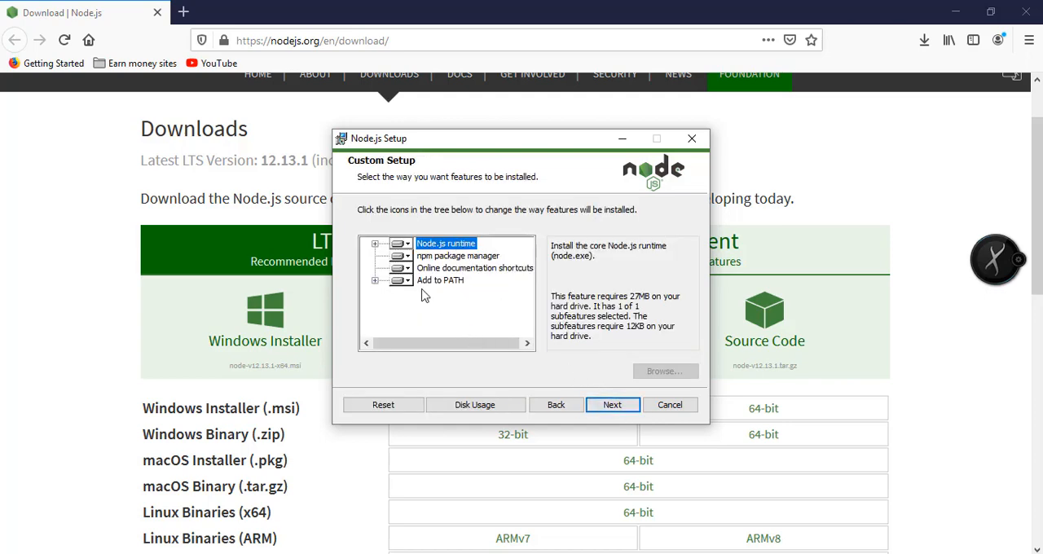
mouse_move(453, 316)
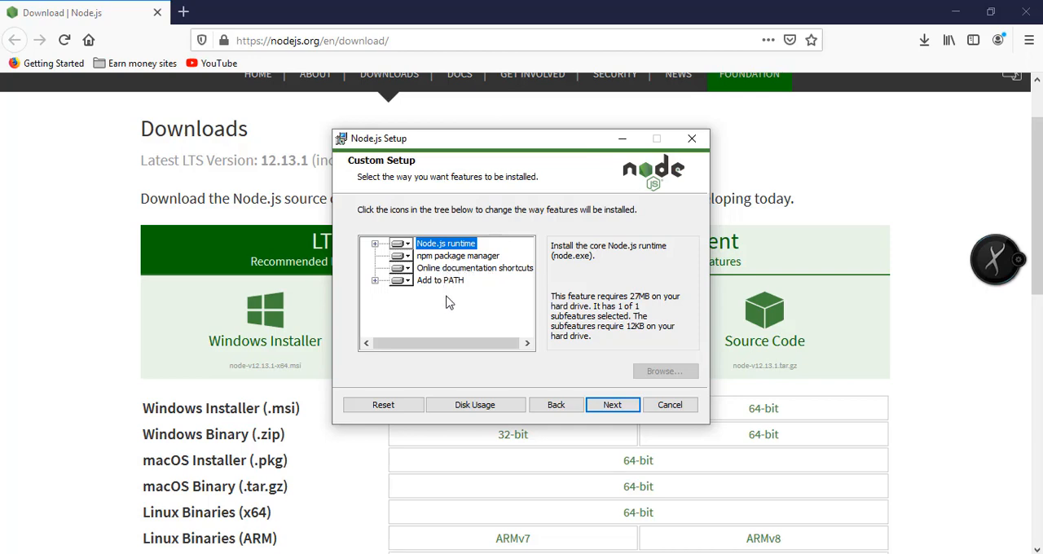
mouse_move(448, 285)
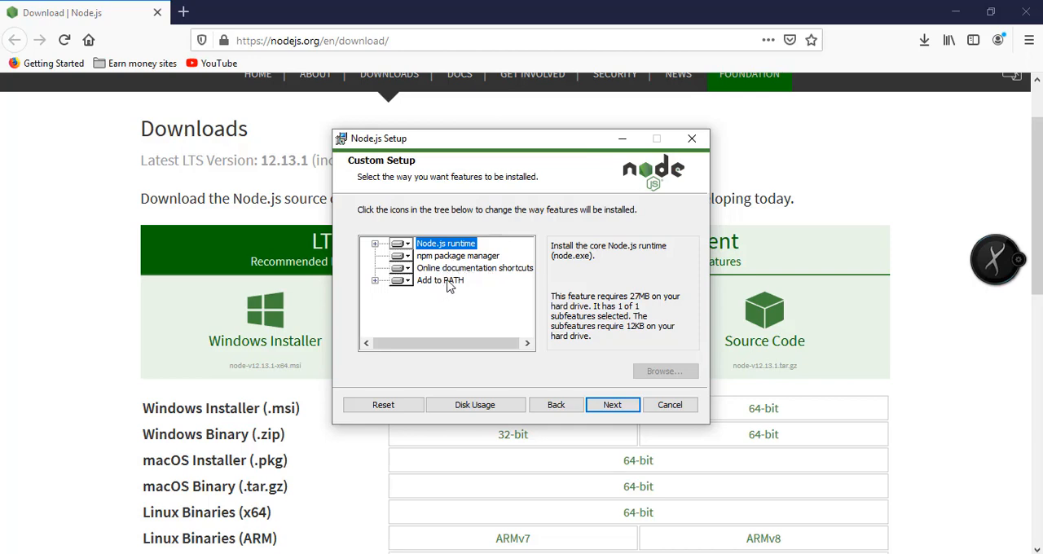
mouse_move(416, 316)
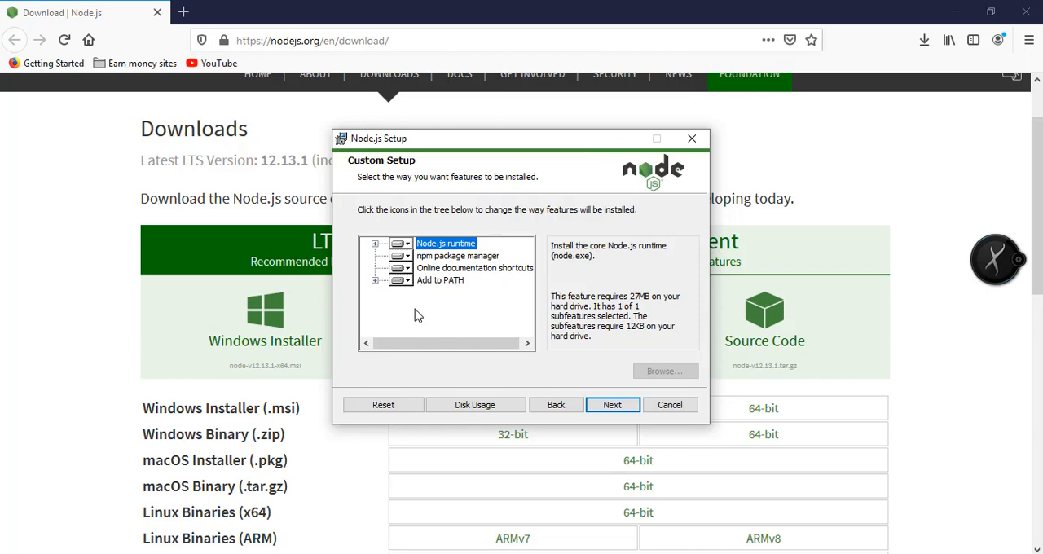
mouse_move(443, 300)
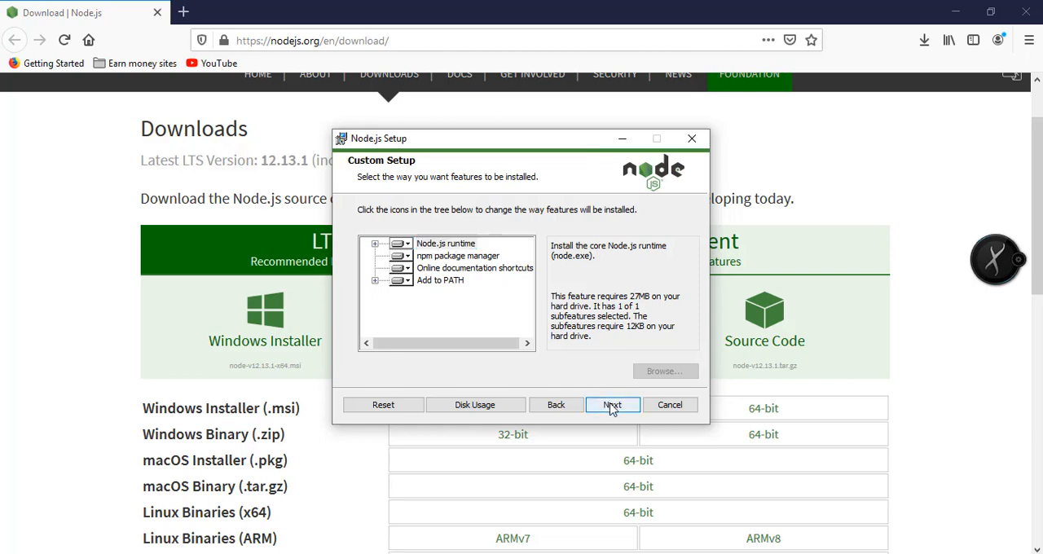
- Keep default features, opt in to automatic native build tools, and install Node.js
click(613, 404)
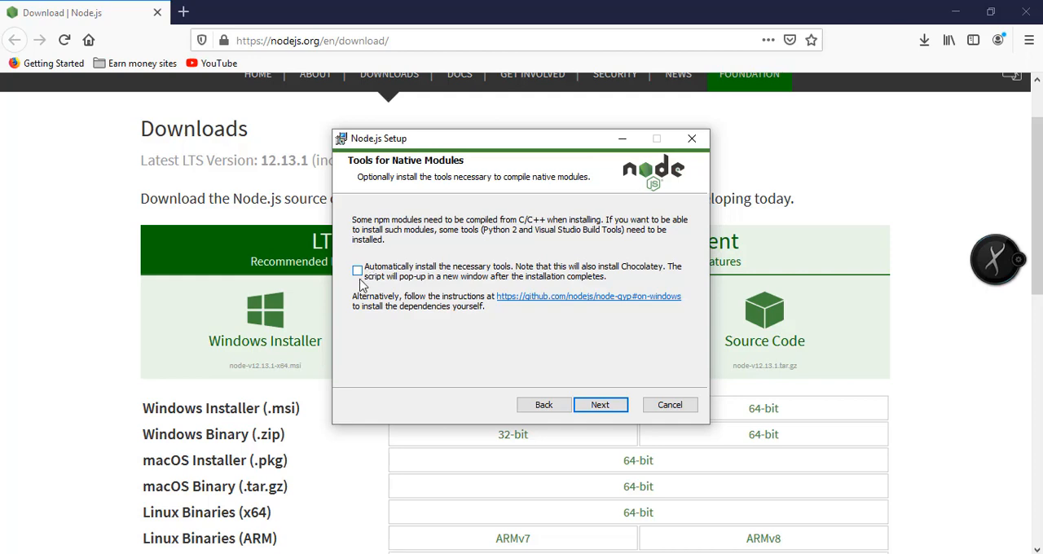
mouse_move(541, 280)
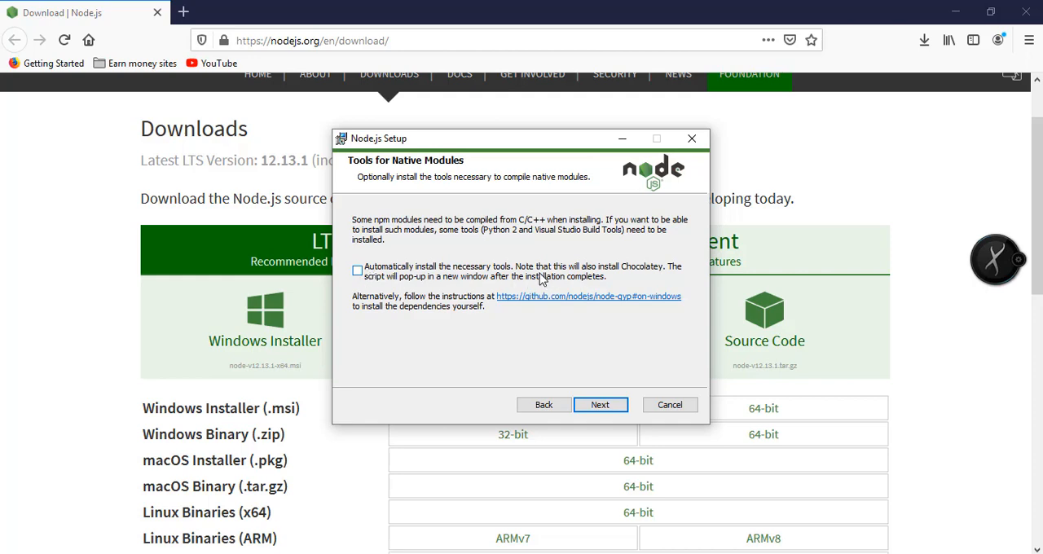
mouse_move(539, 280)
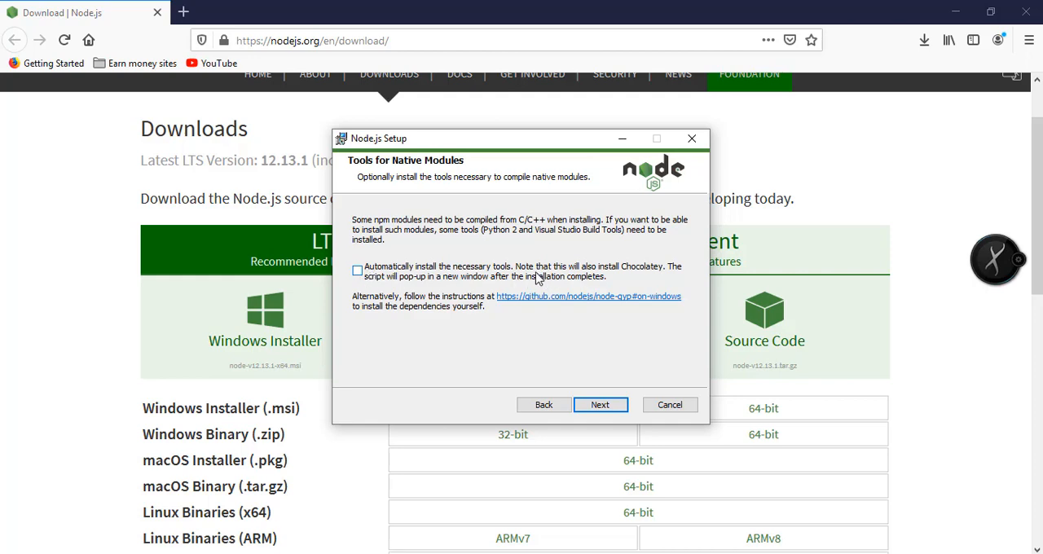
mouse_move(438, 227)
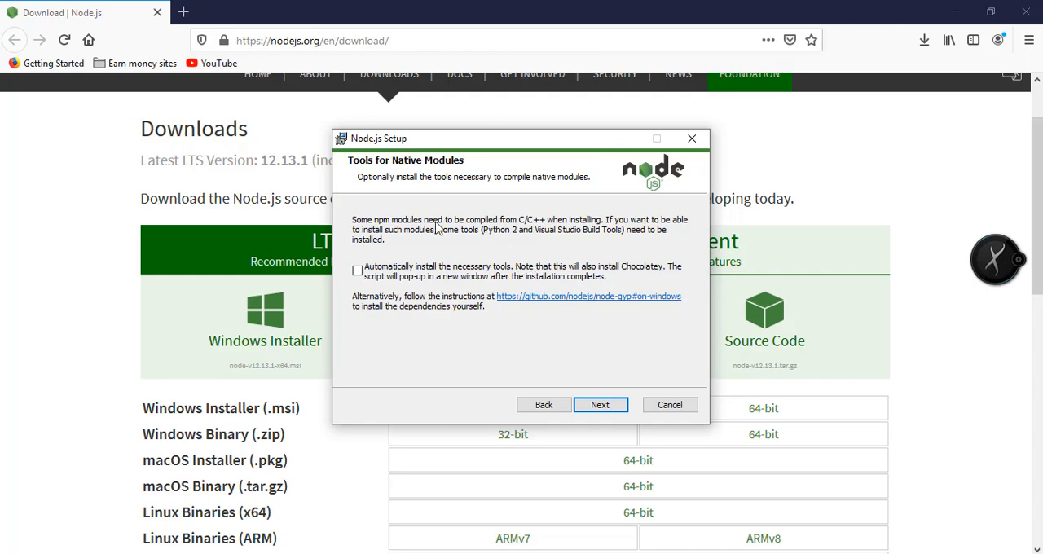
mouse_move(466, 297)
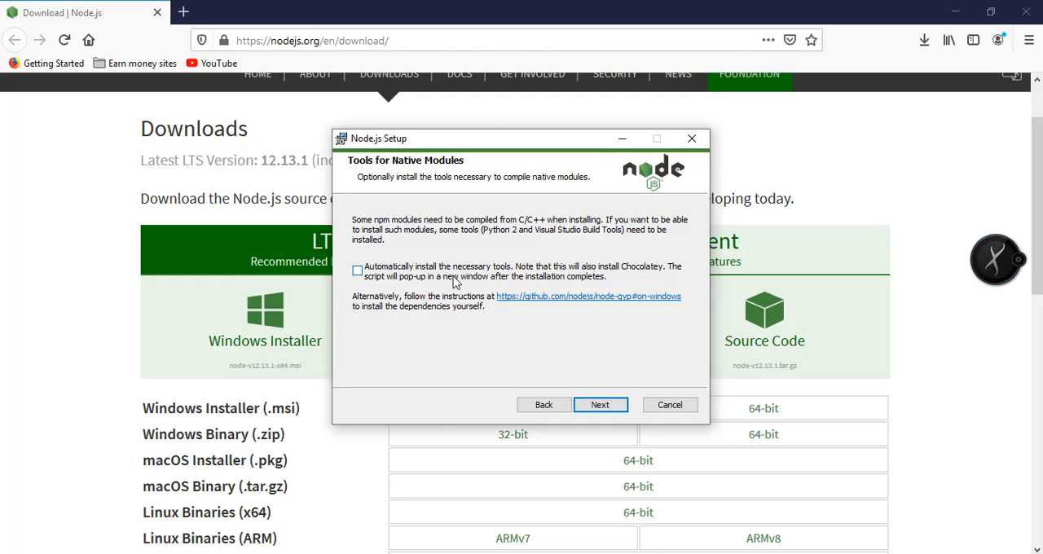
mouse_move(399, 290)
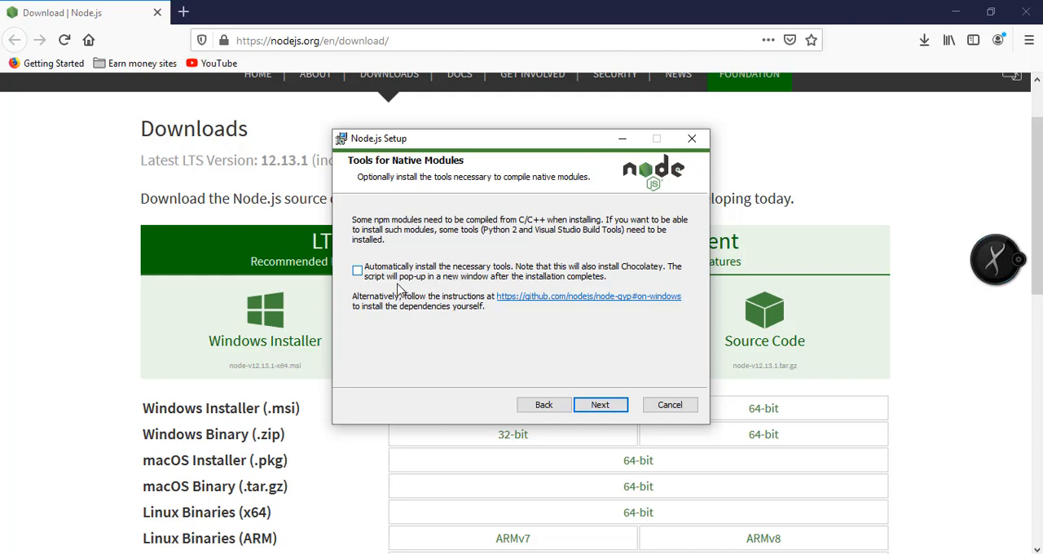
click(356, 270)
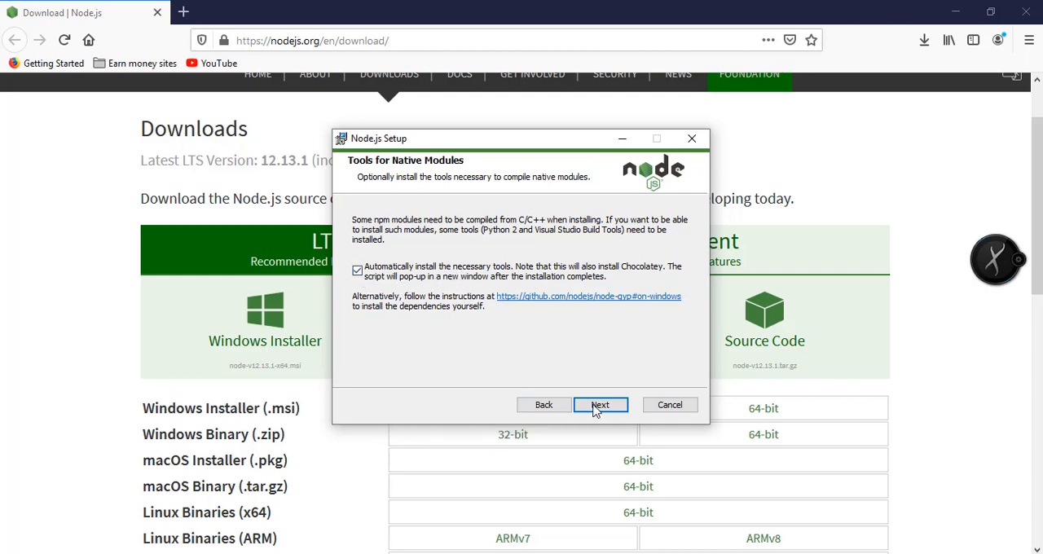
click(600, 404)
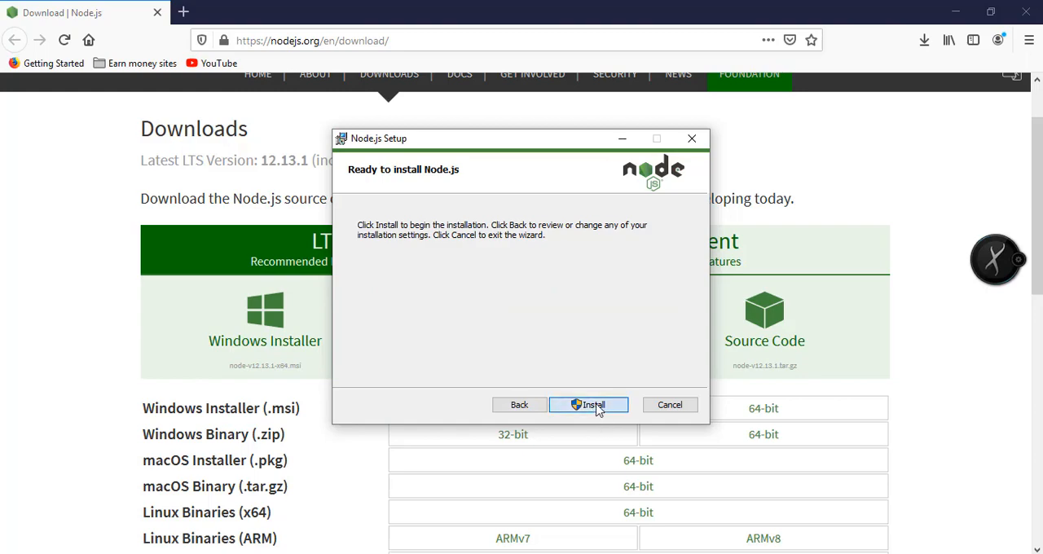
click(590, 404)
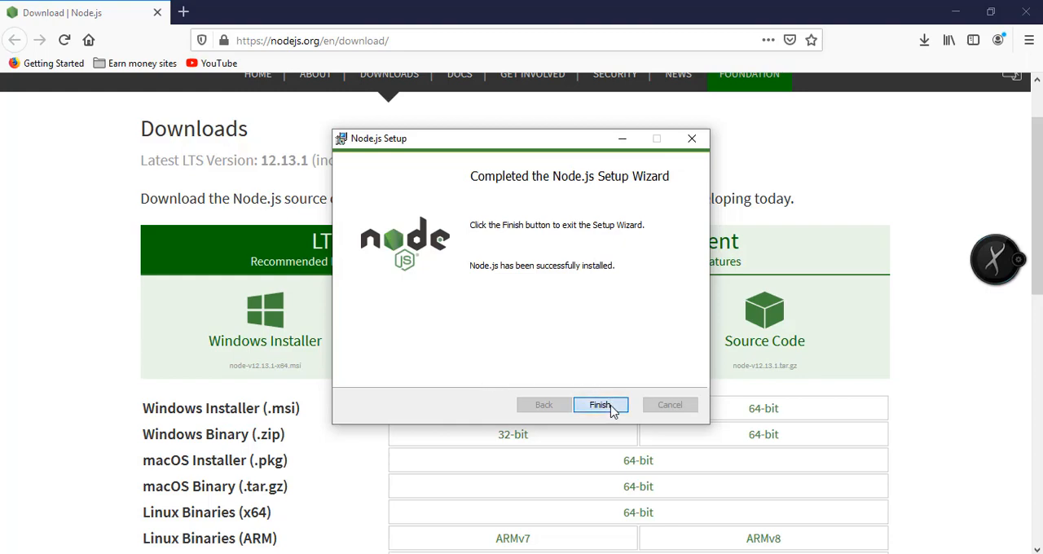
- Close the setup wizard and launch PowerShell in the pkproject folder
click(600, 404)
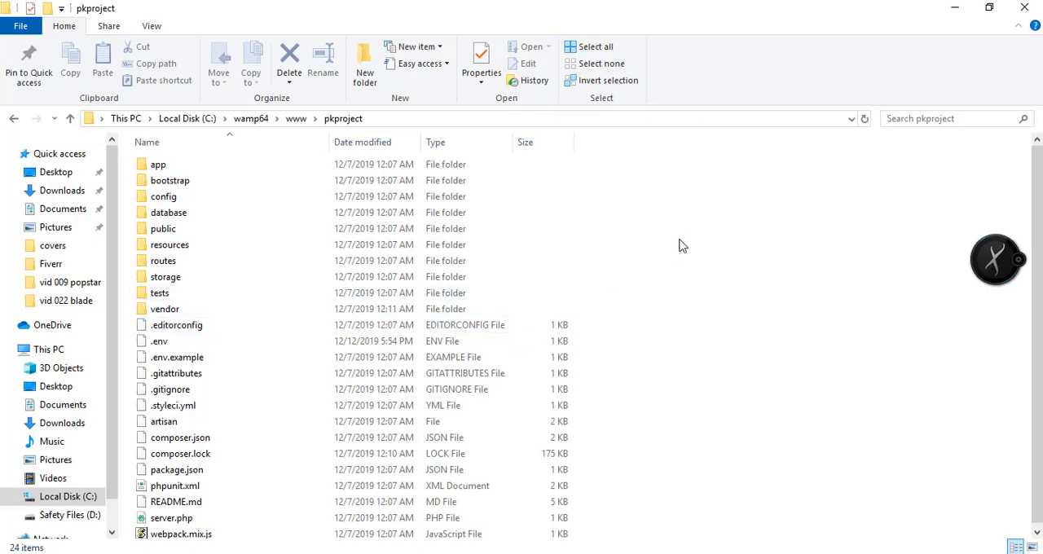
right_click(682, 244)
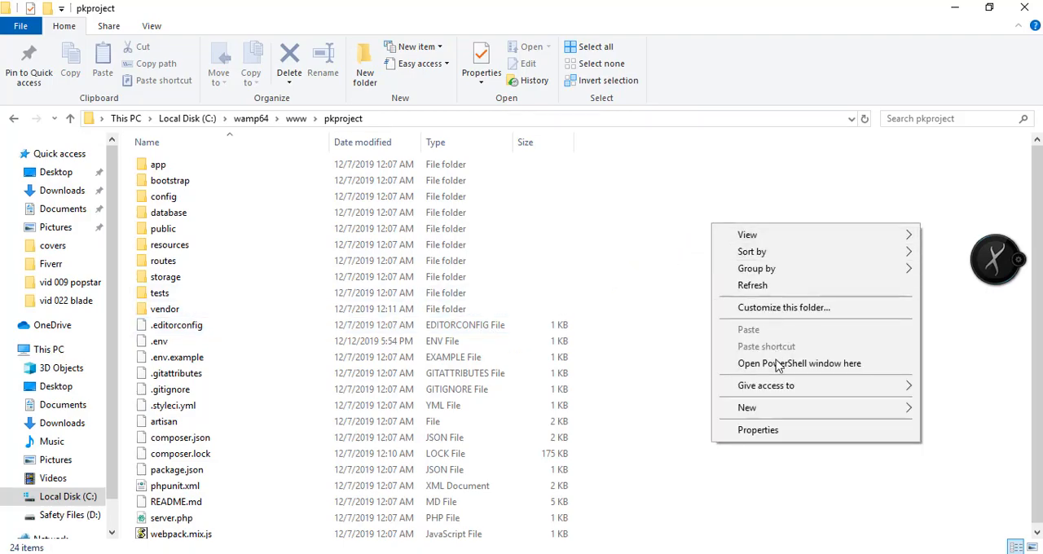
click(799, 363)
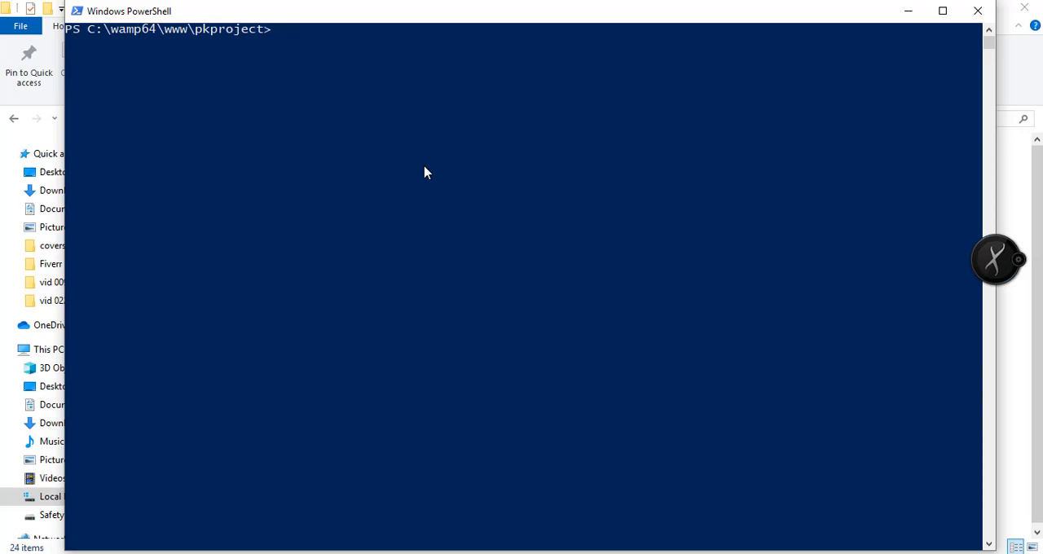
- Check the installed versions with node -v and npm -v
text(node -v)
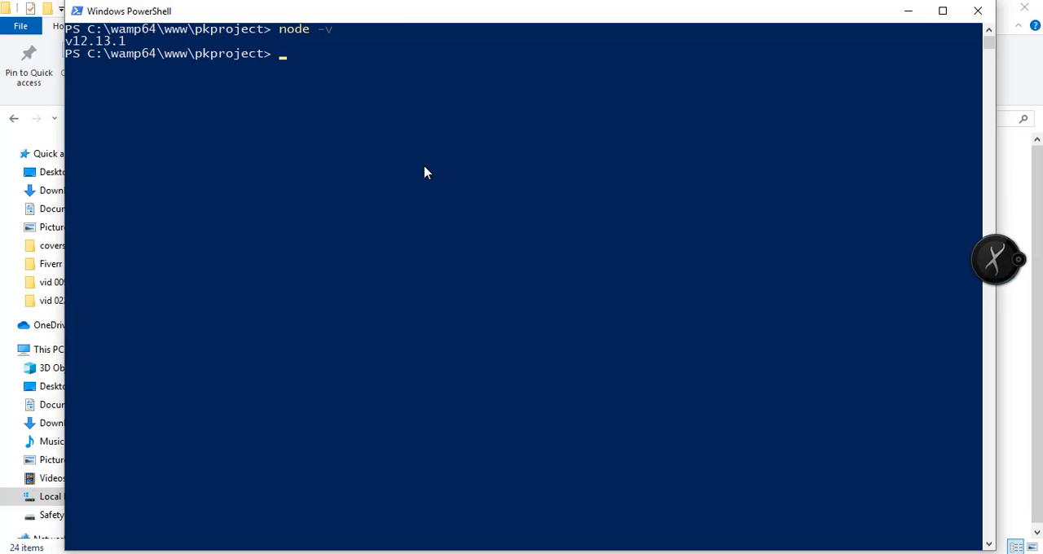
text(npm)
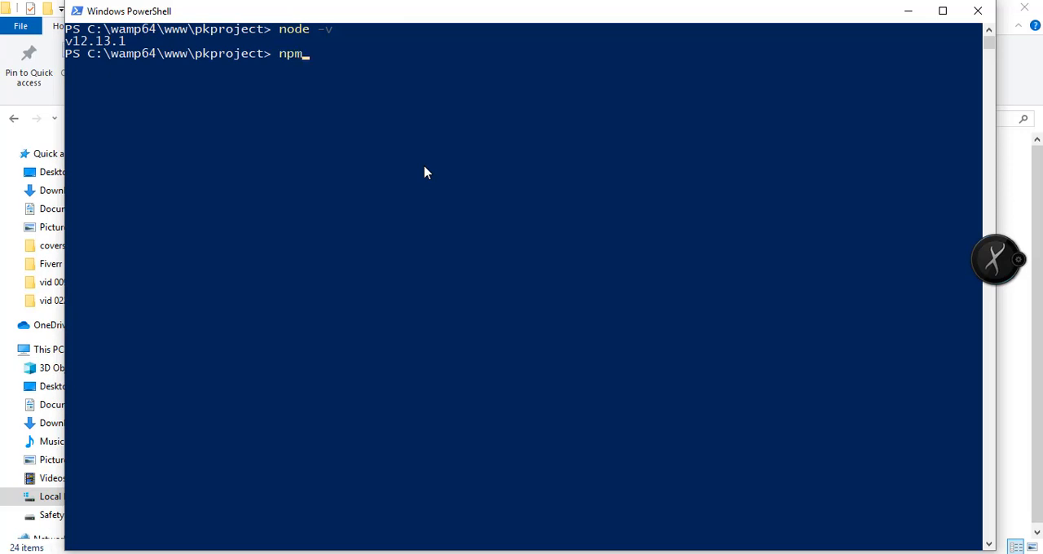
text(-v)
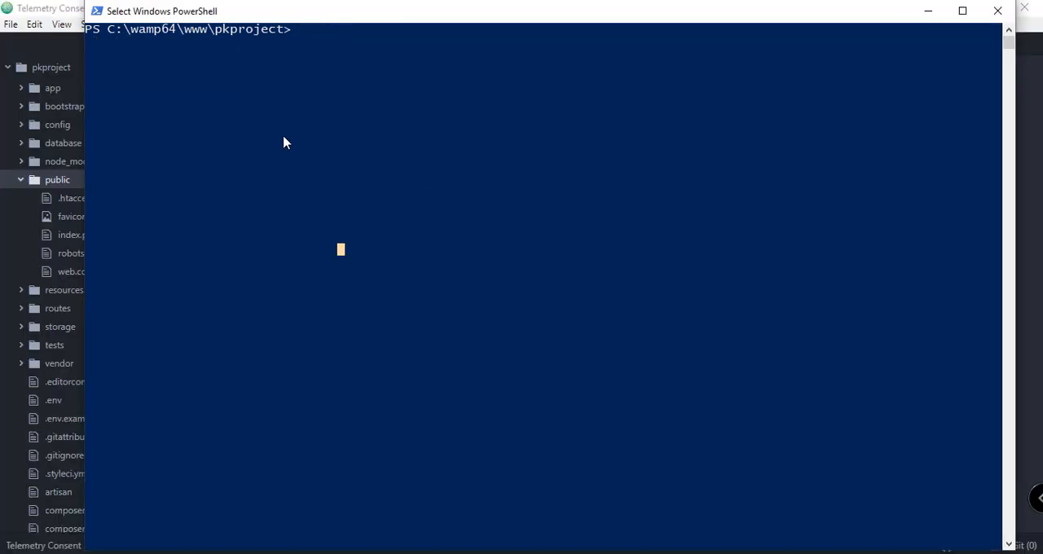
- Run composer require laravel/ui to add the package to pkproject
text(compos)
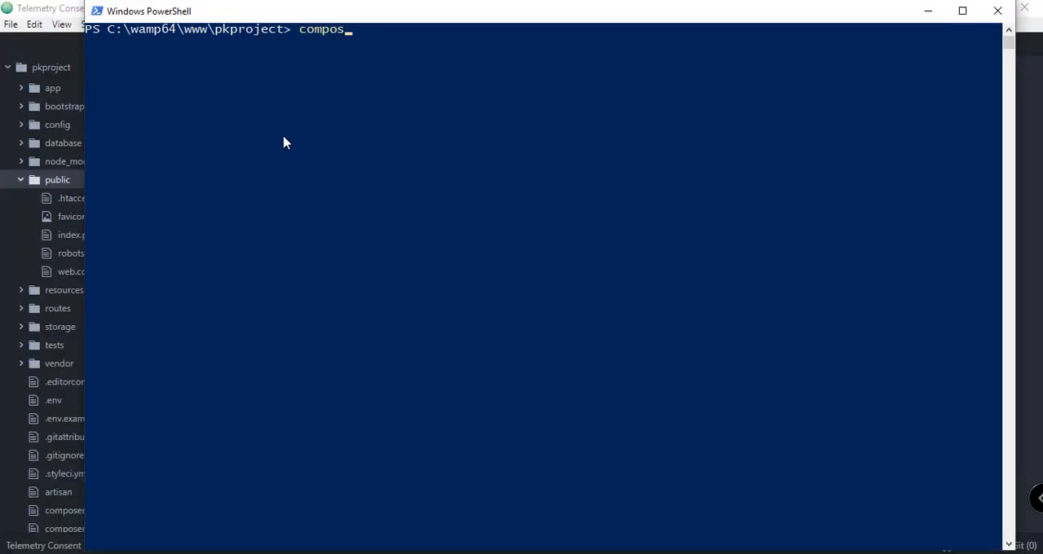
text(er require)
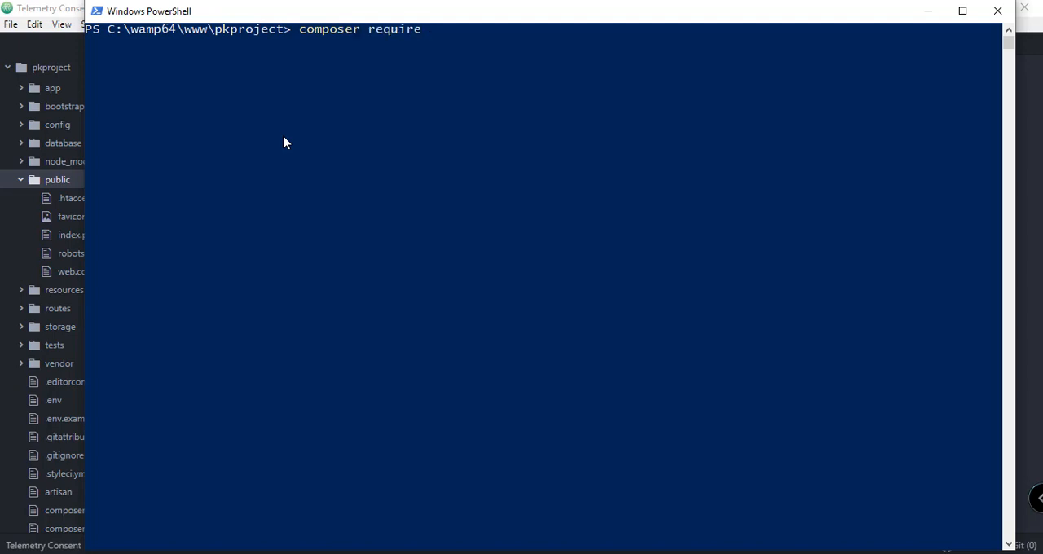
text(laravel/ui)
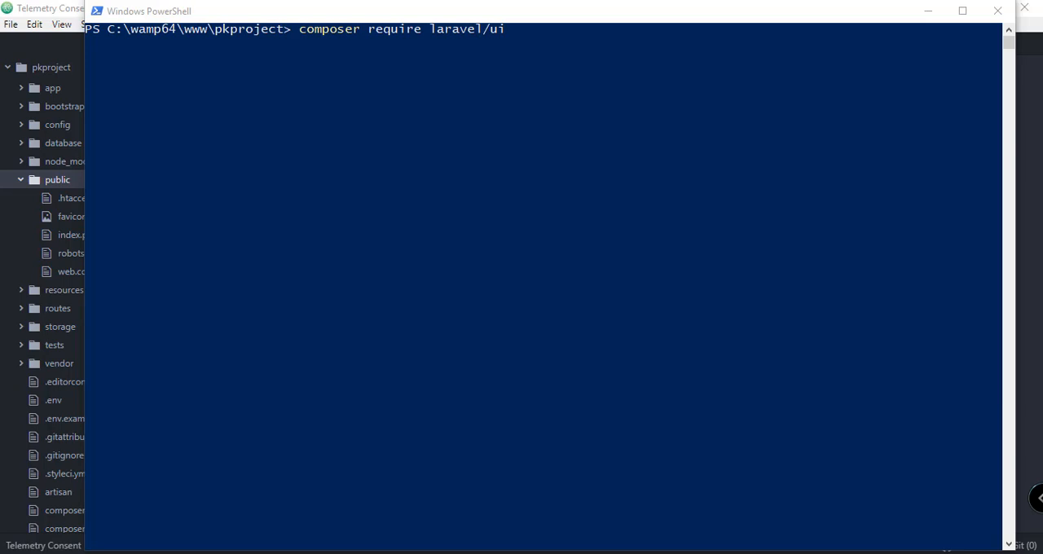
key(enter)
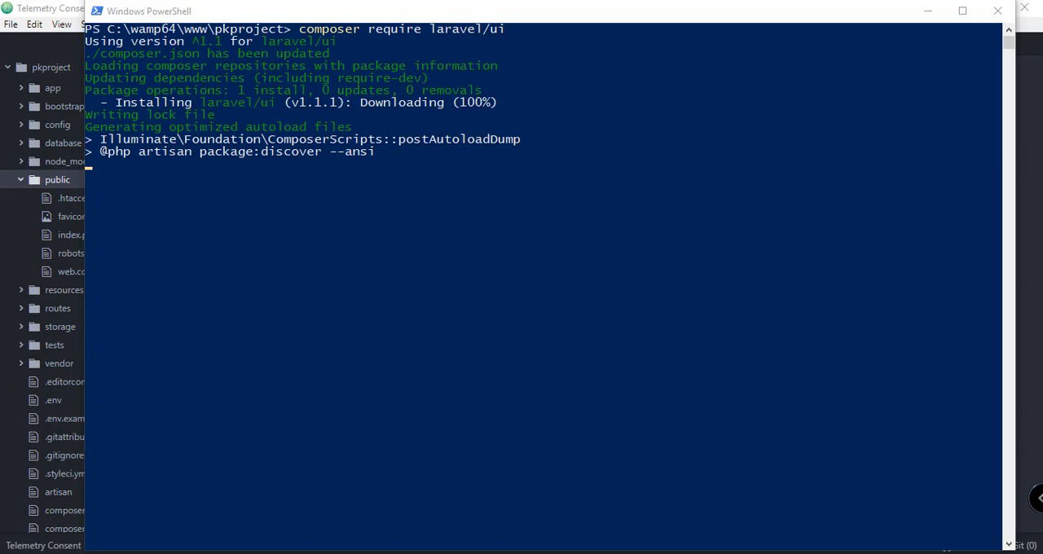
mouse_move(11, 522)
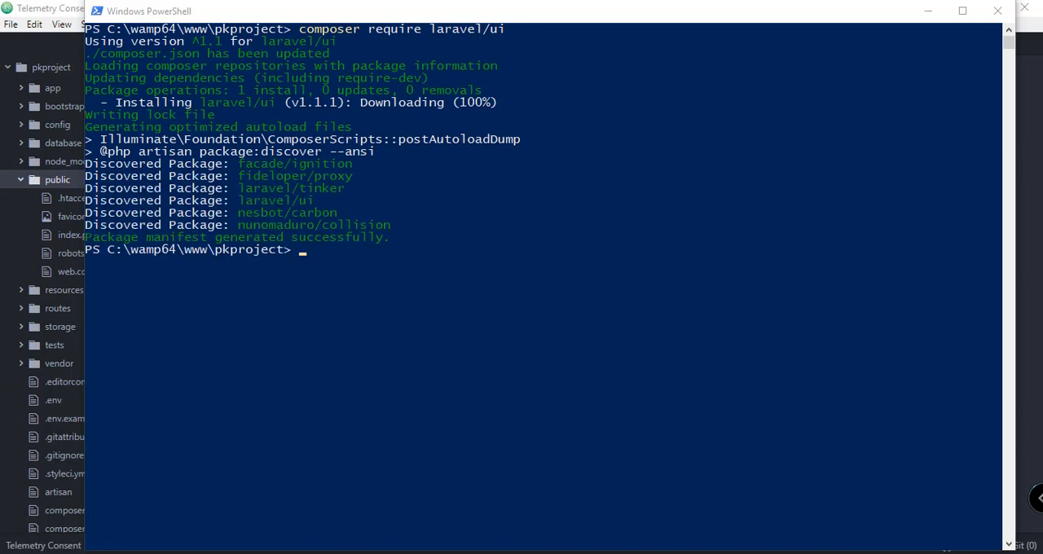
mouse_move(546, 243)
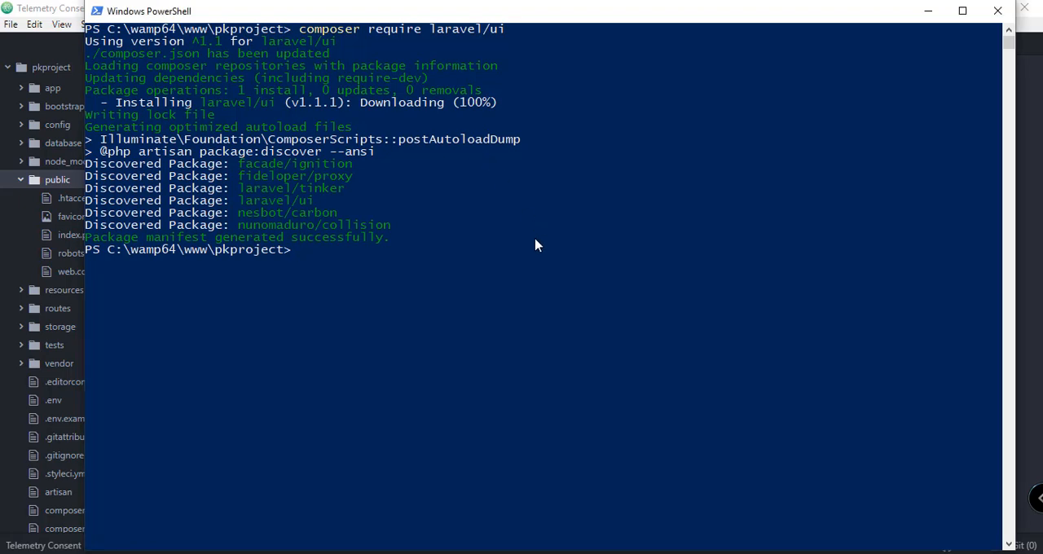
- Enter php artisan ui vue --auth to generate Vue scaffolding with auth views
text(php artisan ui)
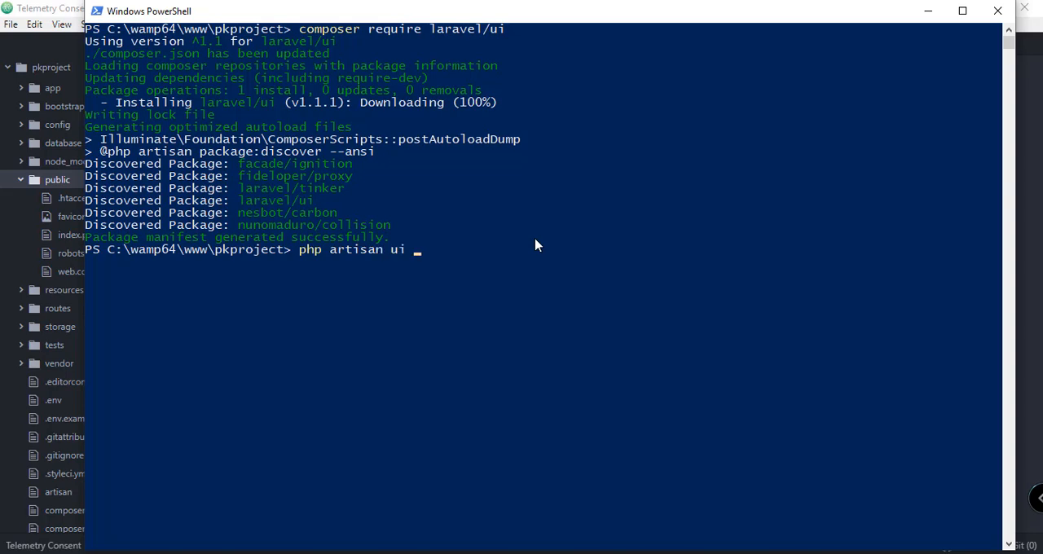
text(vue --au)
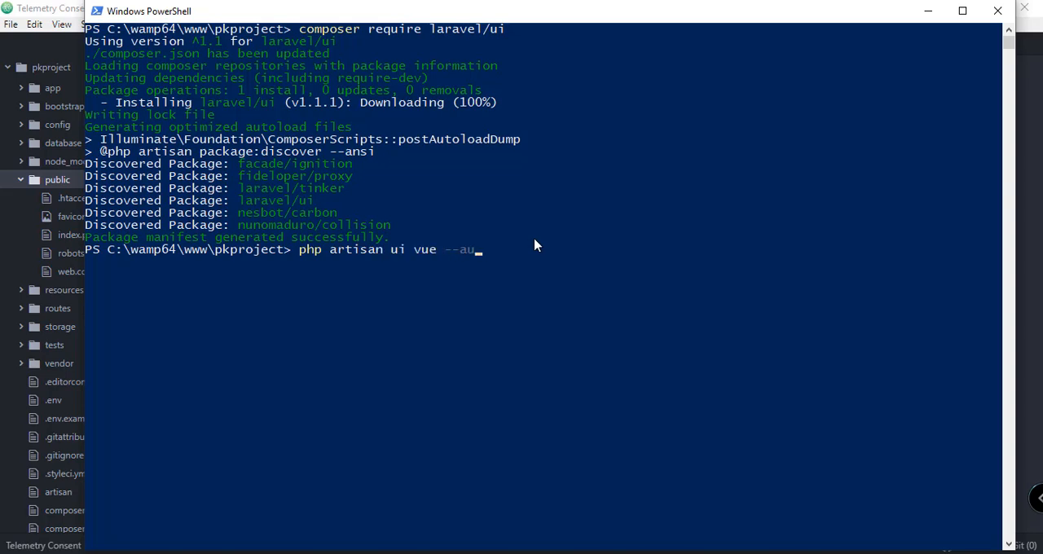
text(th)
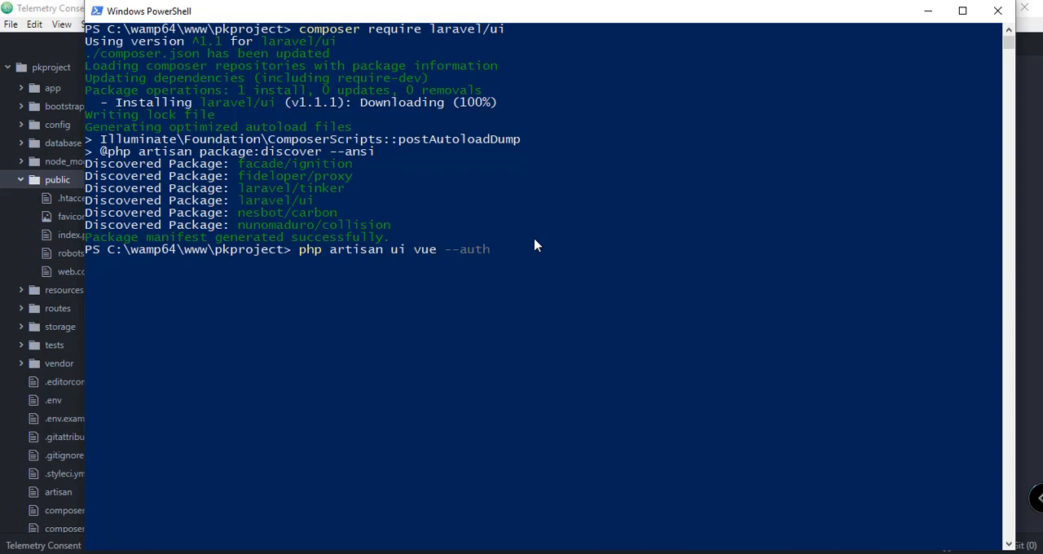
mouse_move(544, 219)
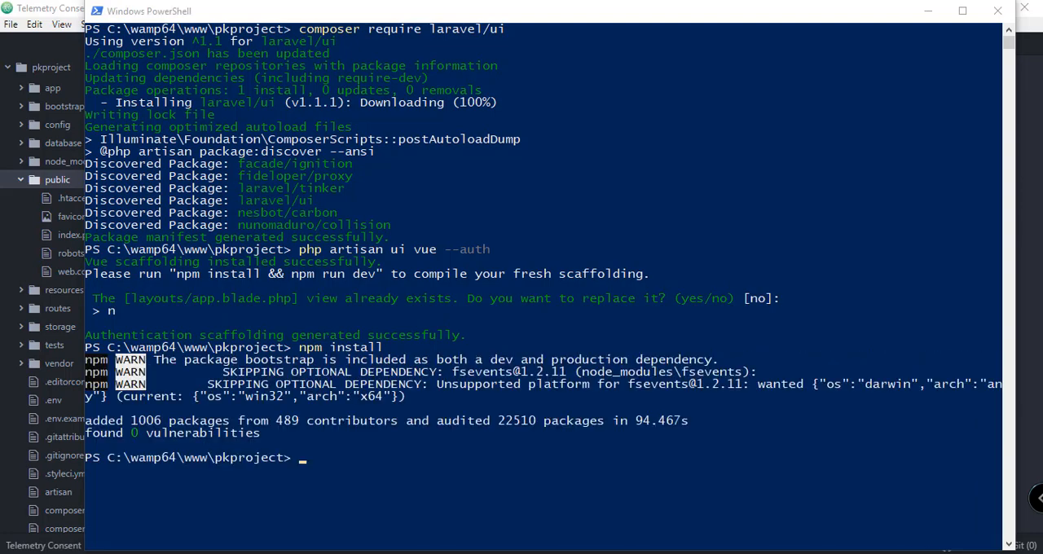
mouse_move(303, 401)
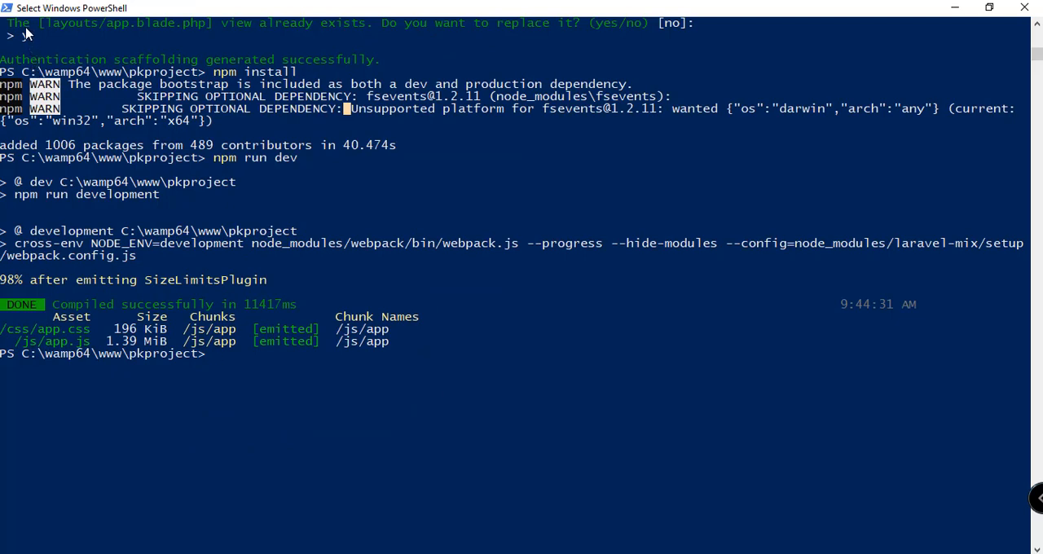
- Answer y to replacing layouts/app.blade.php so the scaffolding and asset build proceed
text(y)
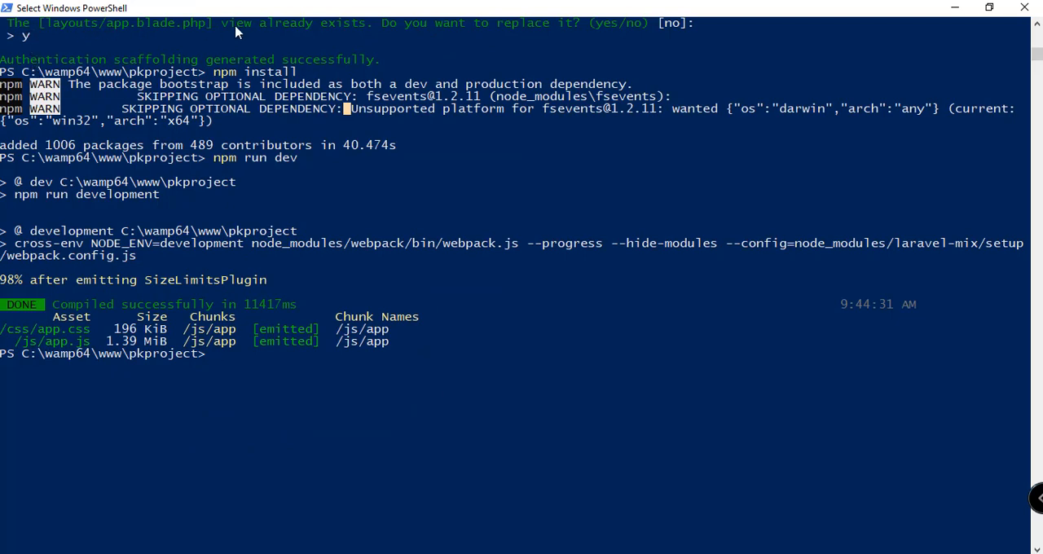
mouse_move(568, 36)
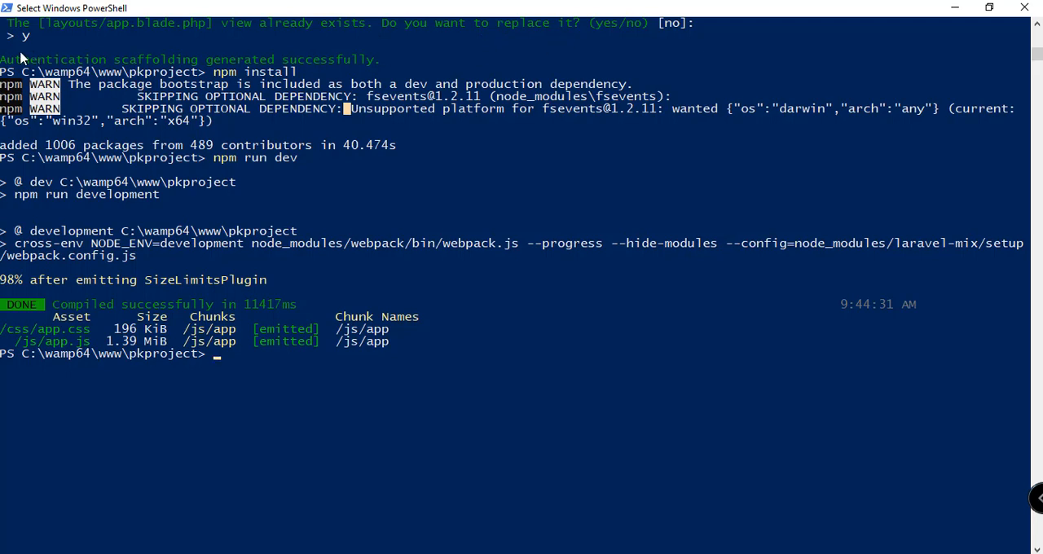
mouse_move(23, 57)
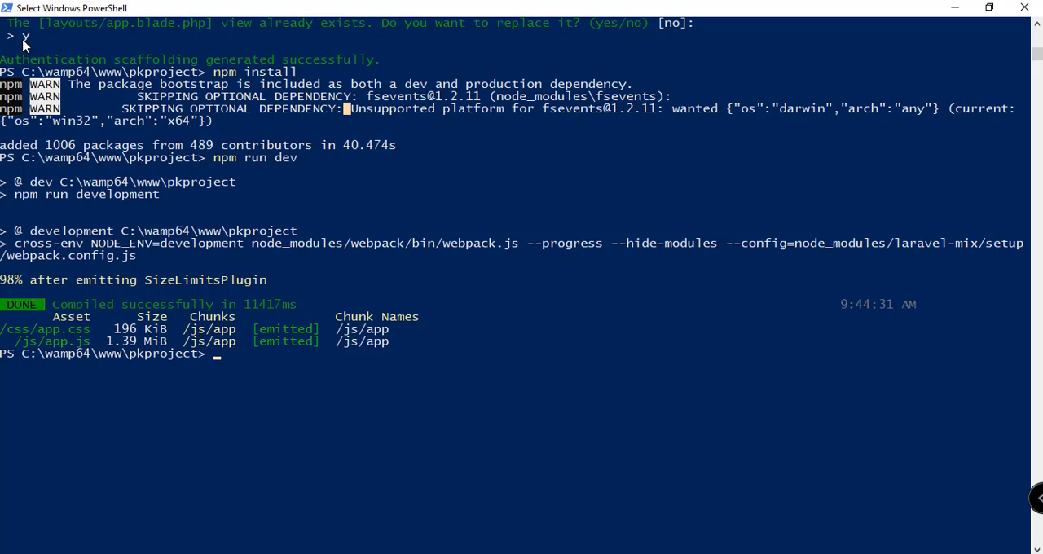
mouse_move(479, 52)
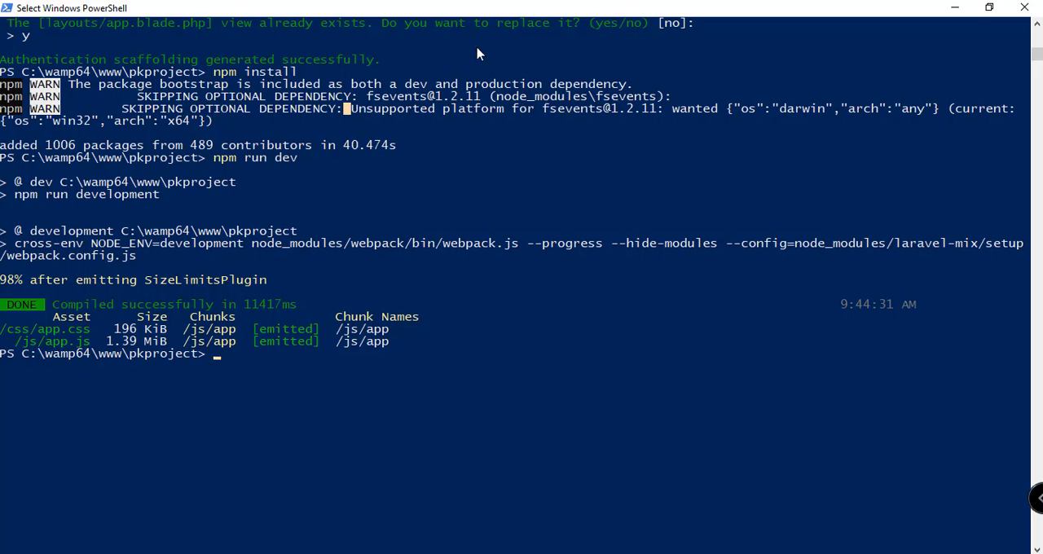
mouse_move(228, 46)
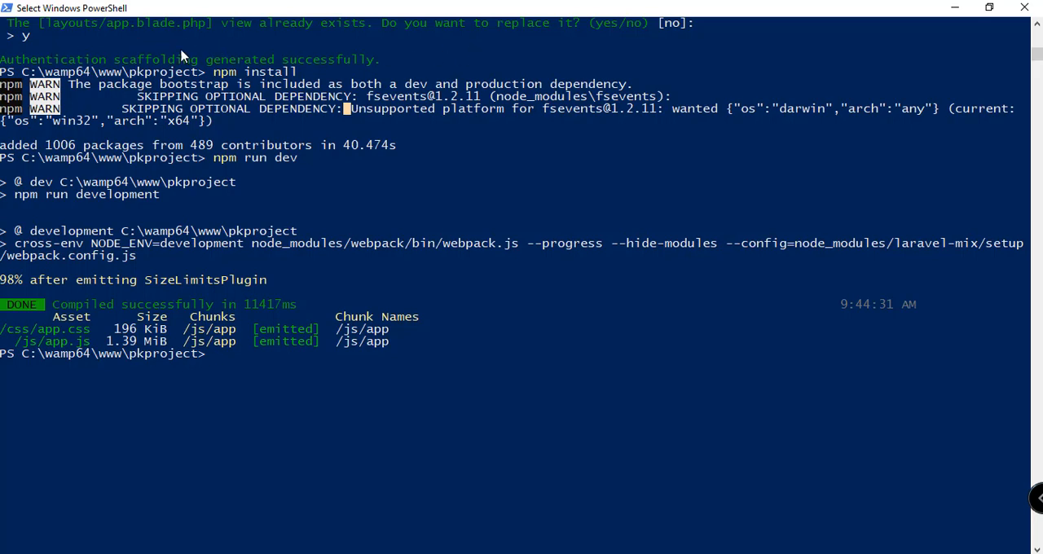
mouse_move(111, 62)
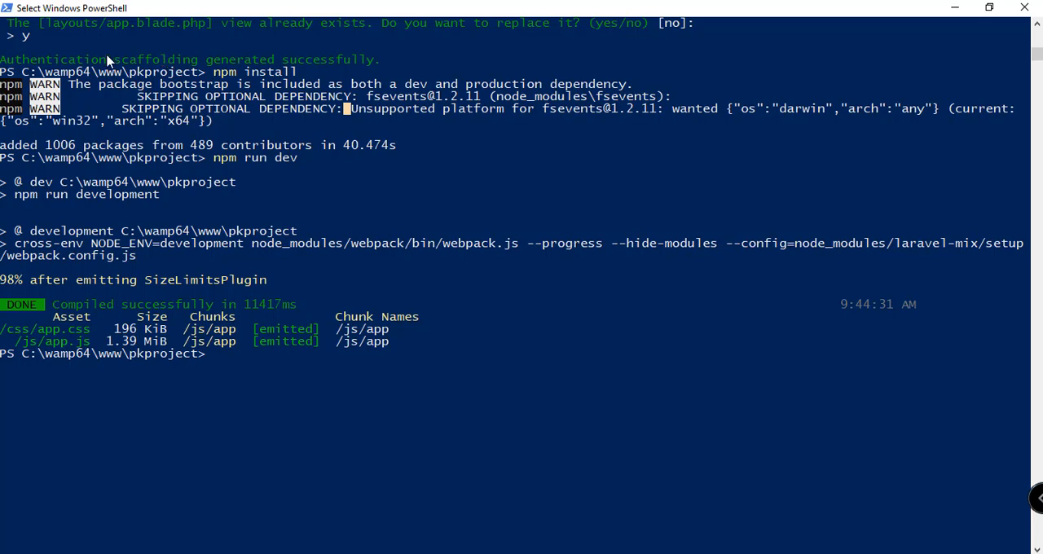
mouse_move(274, 174)
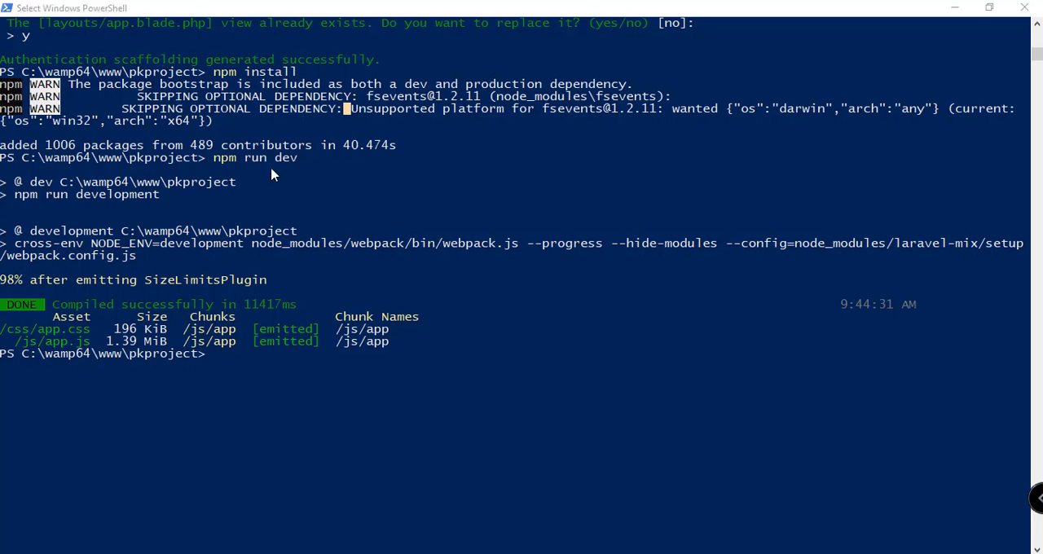
mouse_move(269, 177)
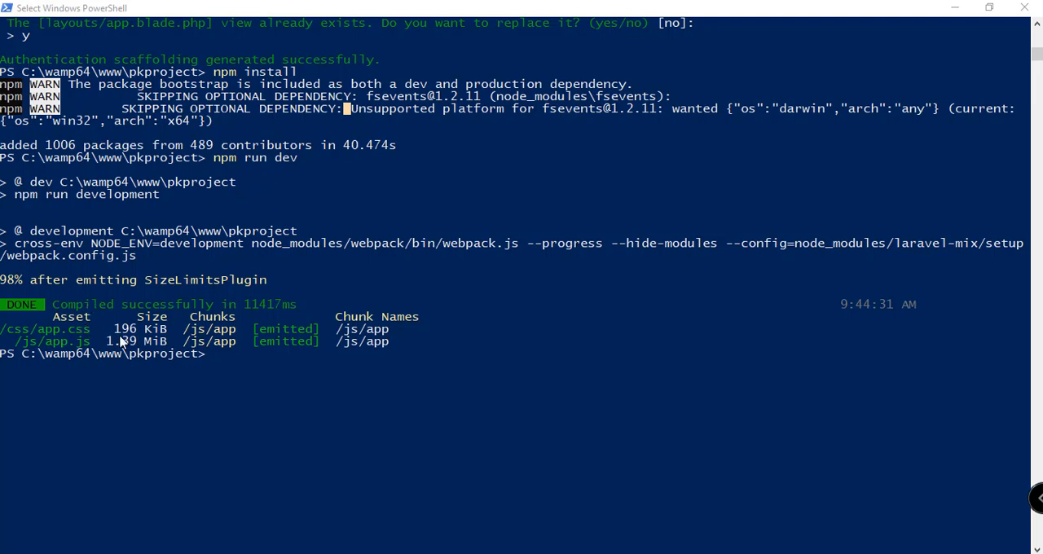
mouse_move(95, 354)
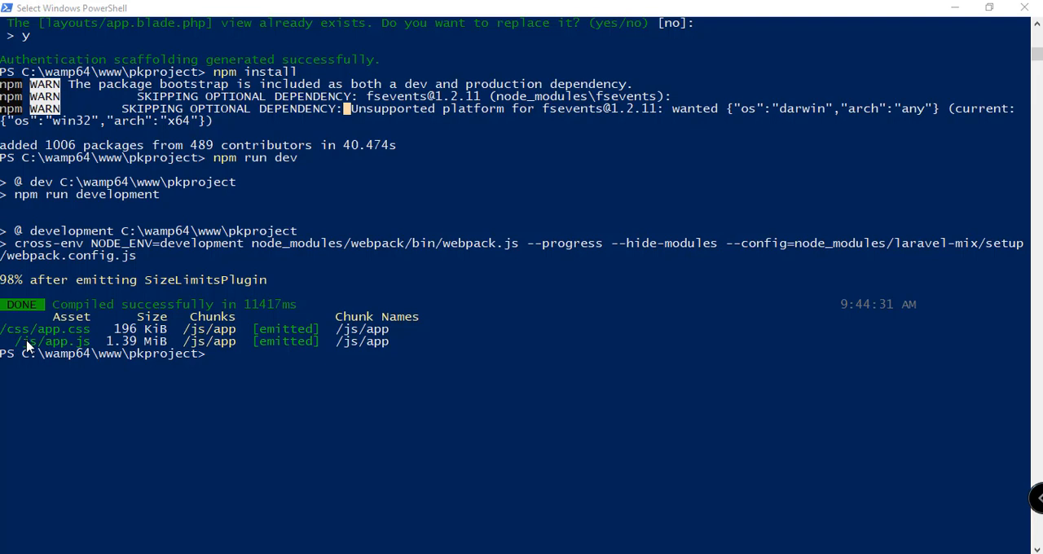
mouse_move(49, 357)
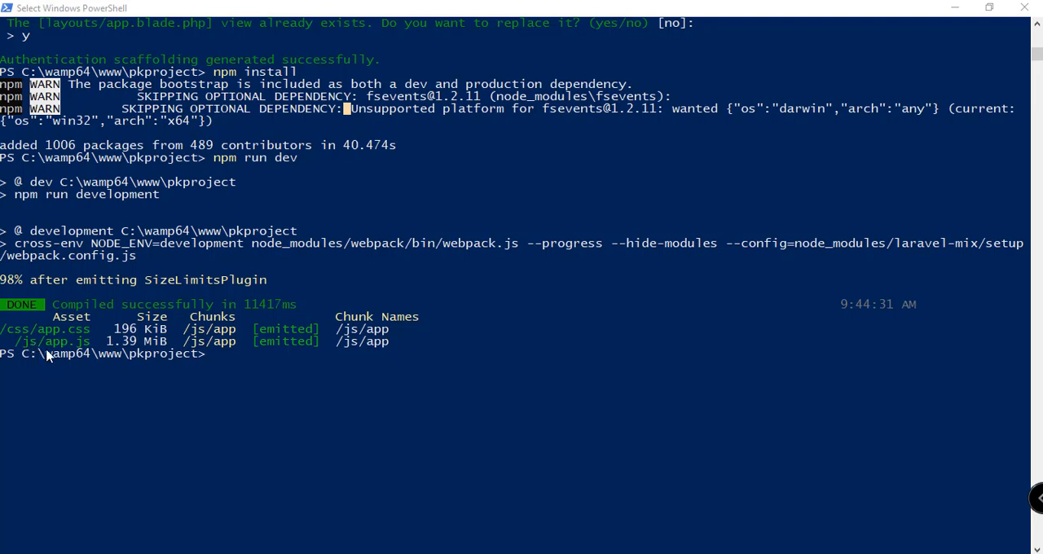
mouse_move(152, 354)
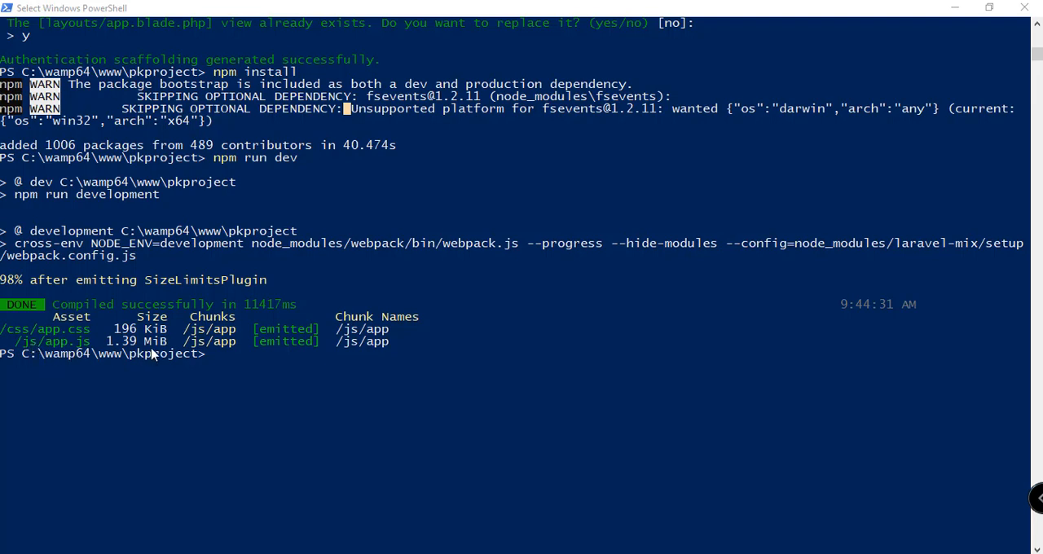
mouse_move(204, 236)
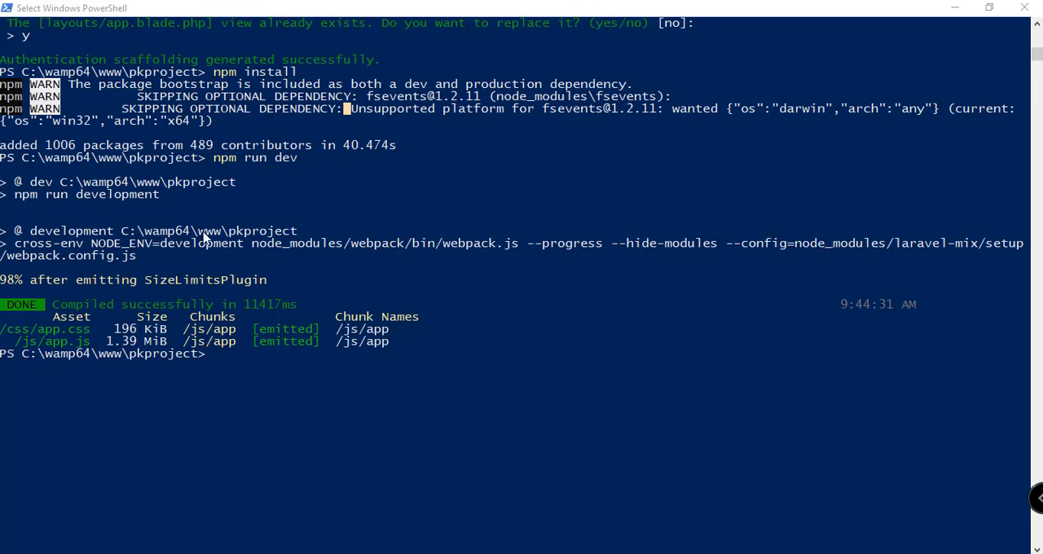
mouse_move(187, 218)
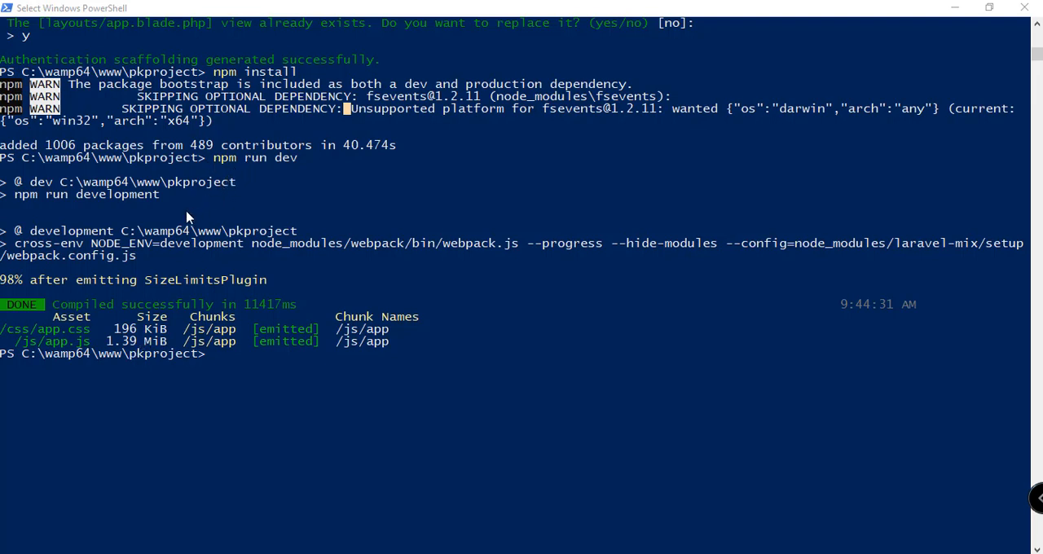
mouse_move(173, 227)
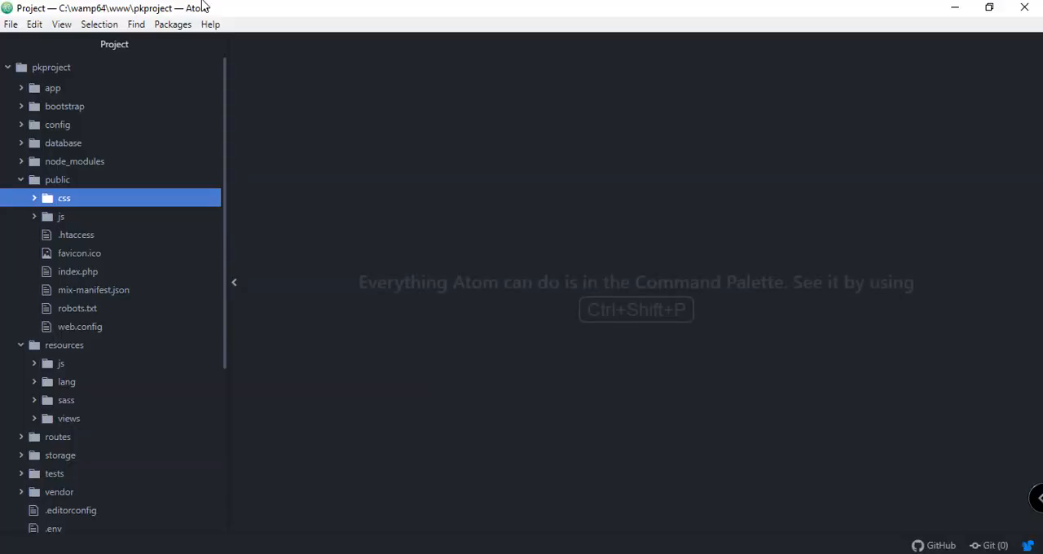
mouse_move(561, 7)
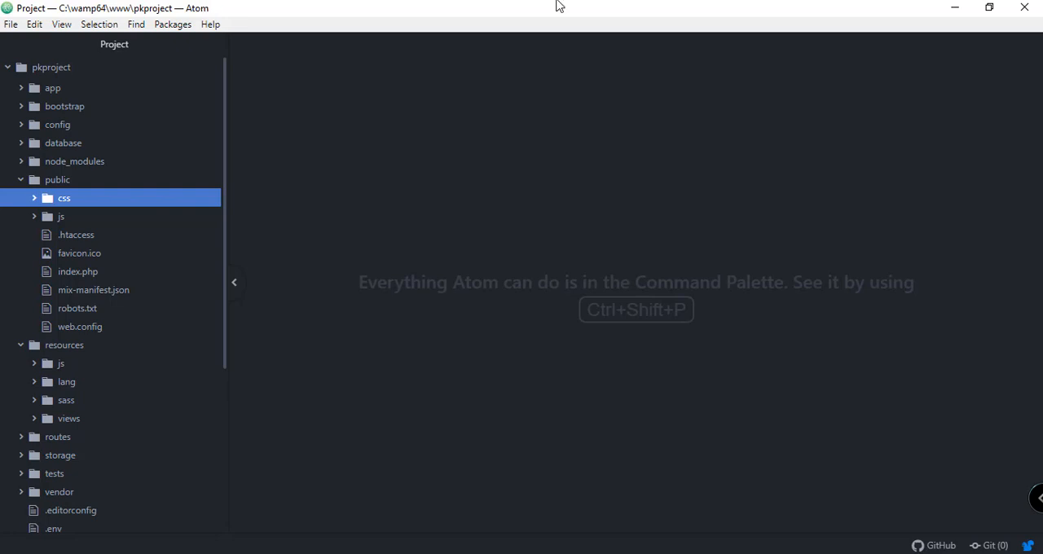
- Open the compiled public/css/app.css stylesheet from the tree view
click(64, 199)
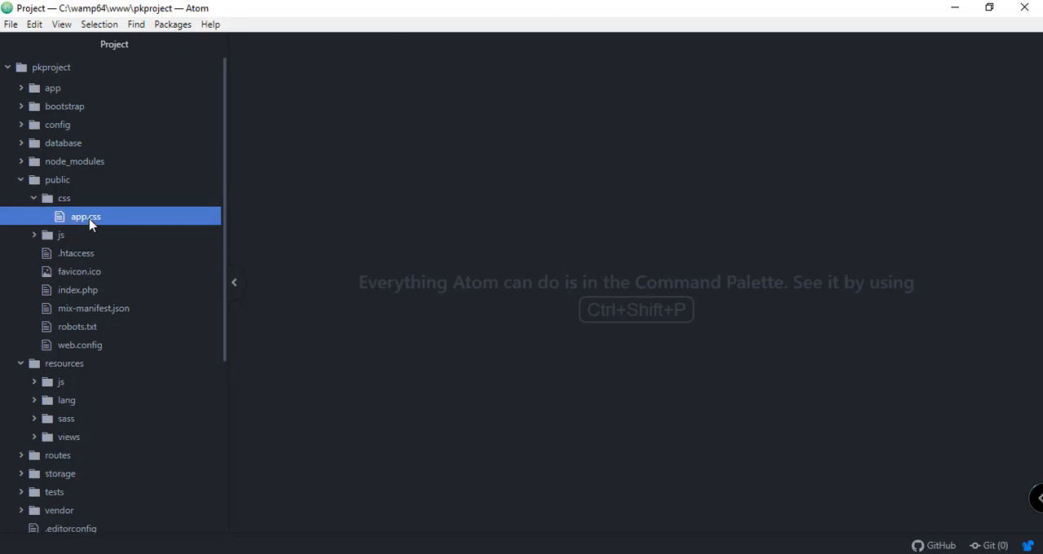
double_click(85, 215)
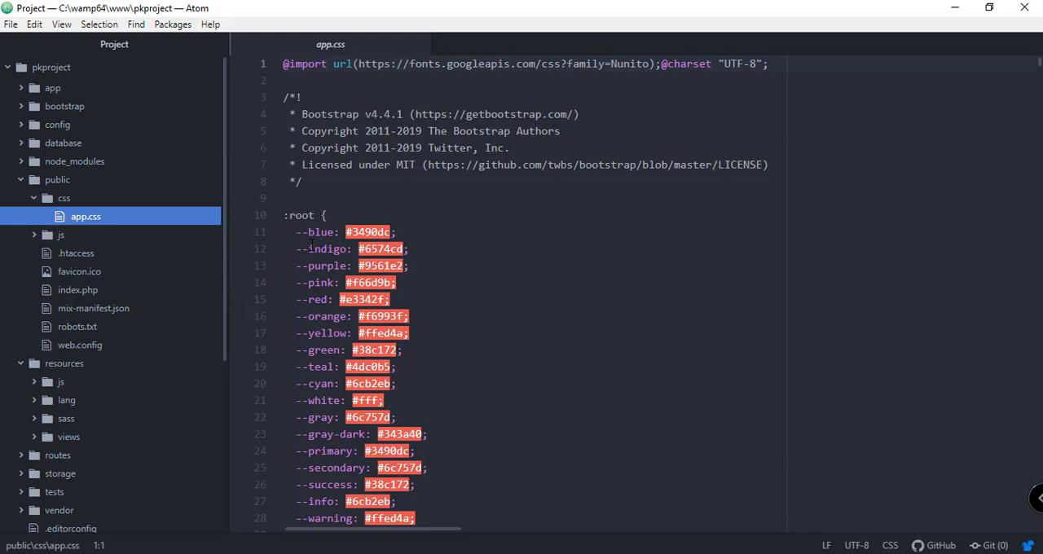
mouse_move(632, 202)
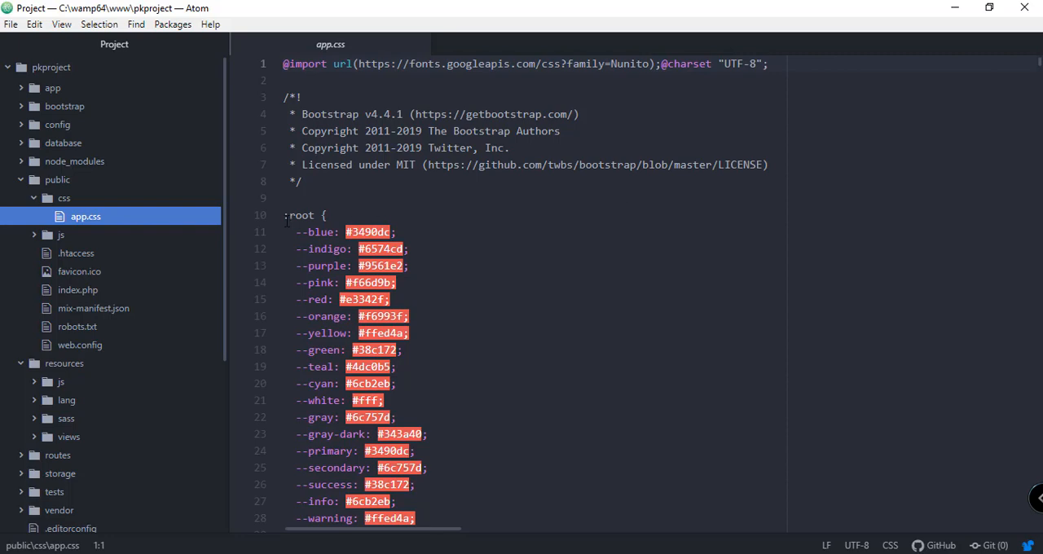
- Open the compiled public/js/app.js and scroll through its bundled webpack and axios code
click(60, 234)
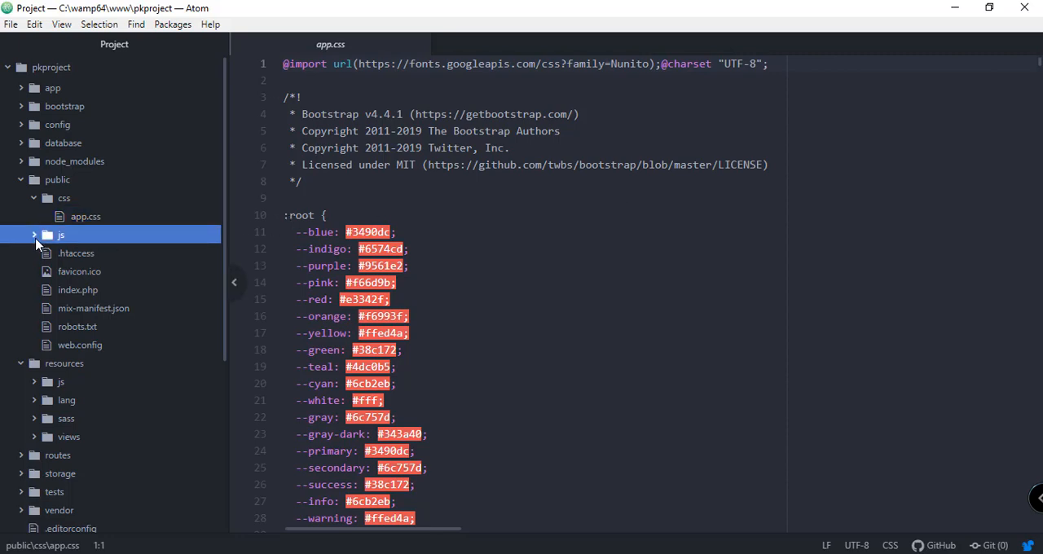
click(60, 235)
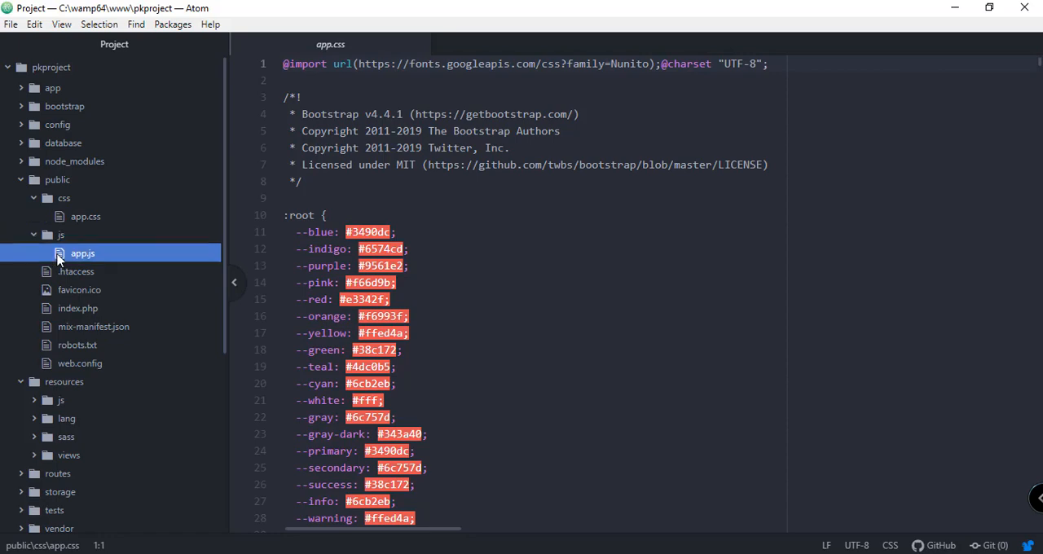
click(82, 253)
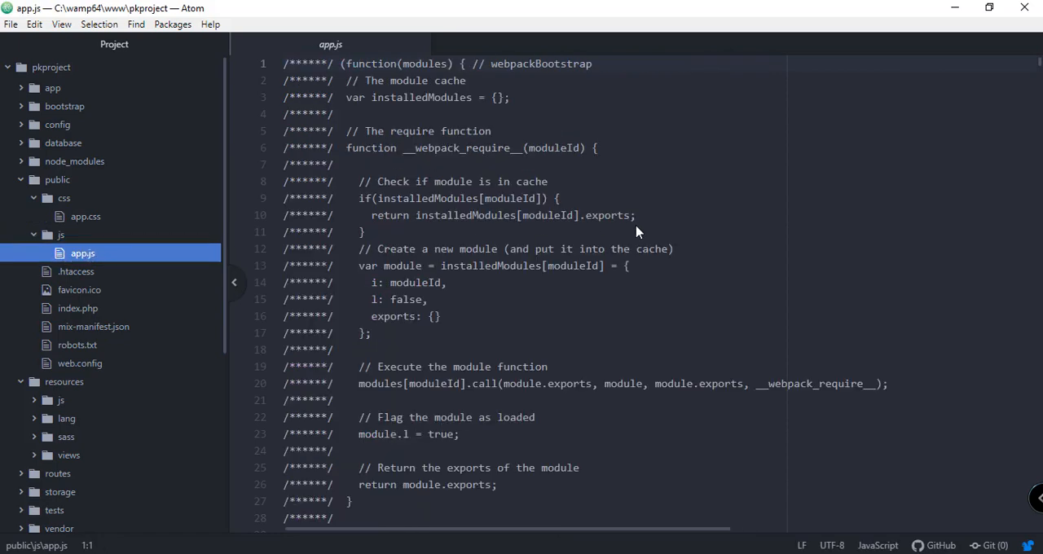
scroll(down, 3)
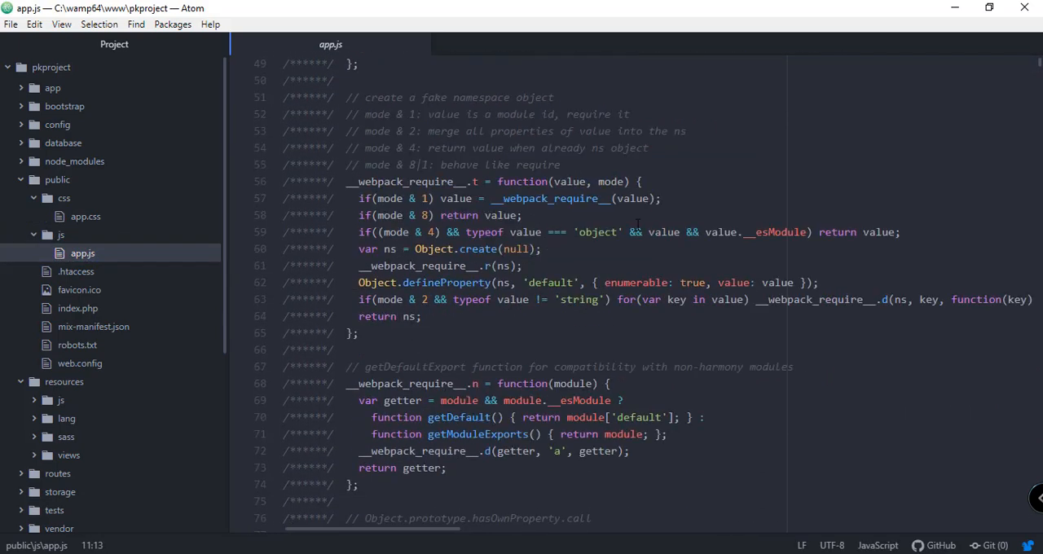
scroll(down, 3)
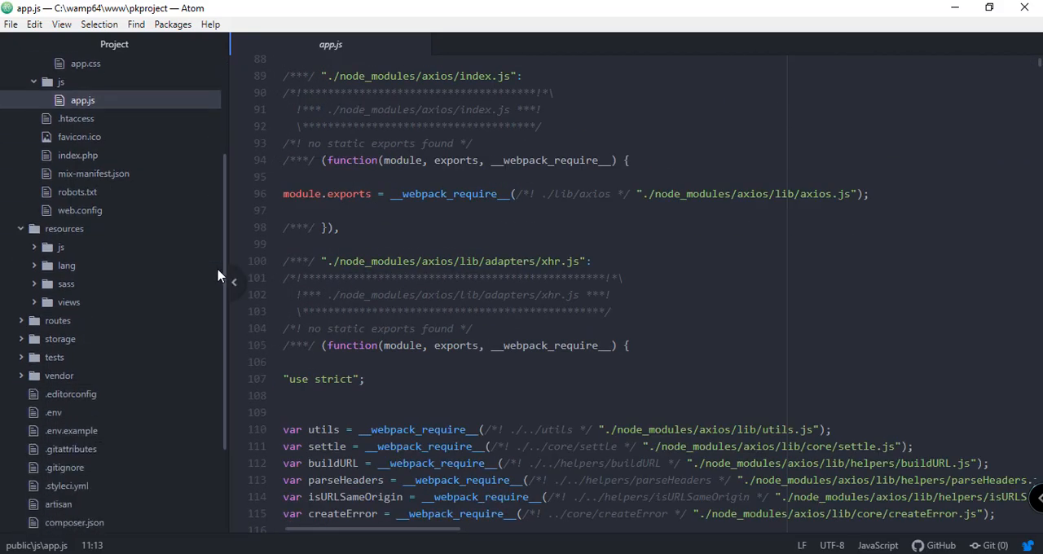
mouse_move(508, 241)
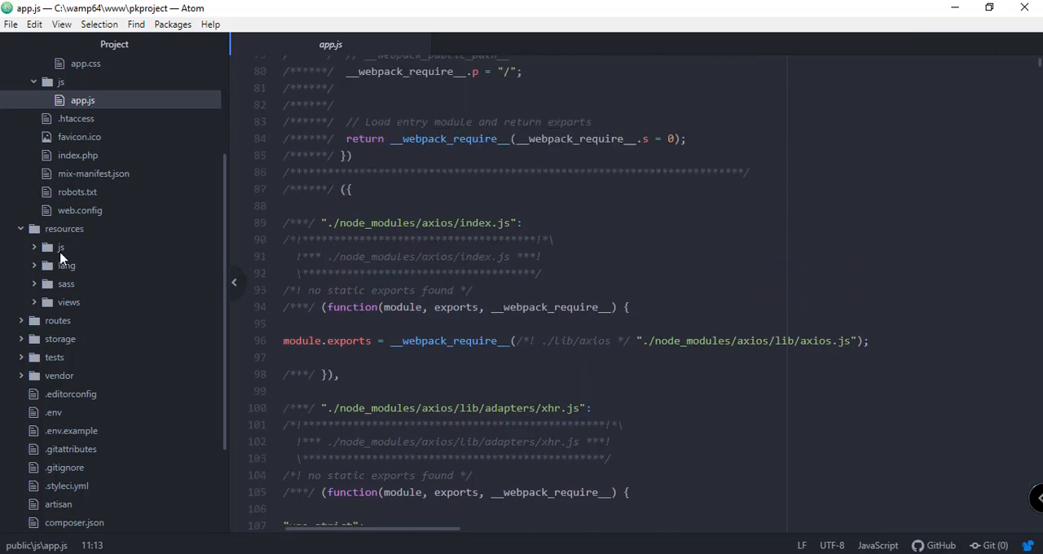
- Open the source app.js and bootstrap.js scripts under resources/js
click(62, 248)
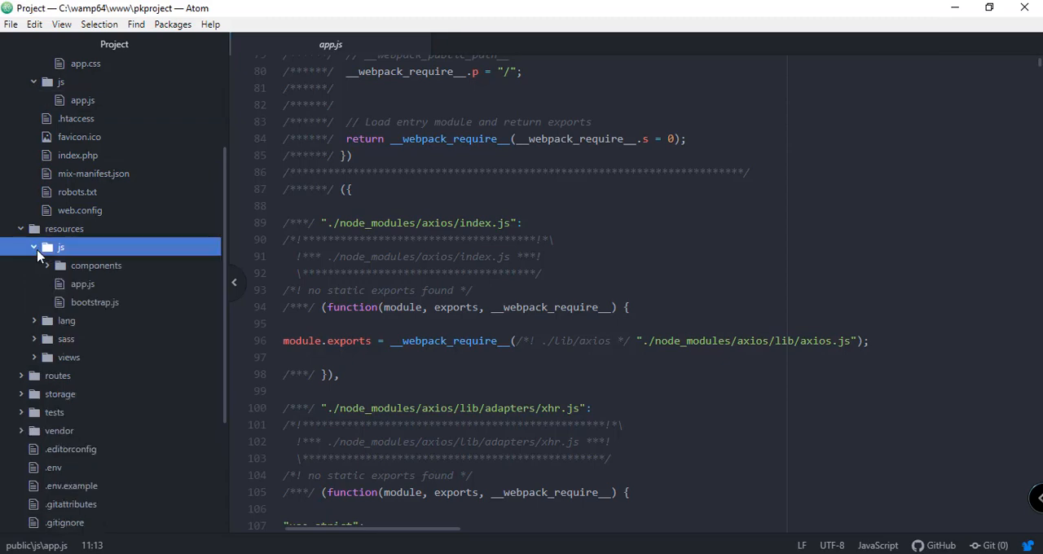
click(82, 283)
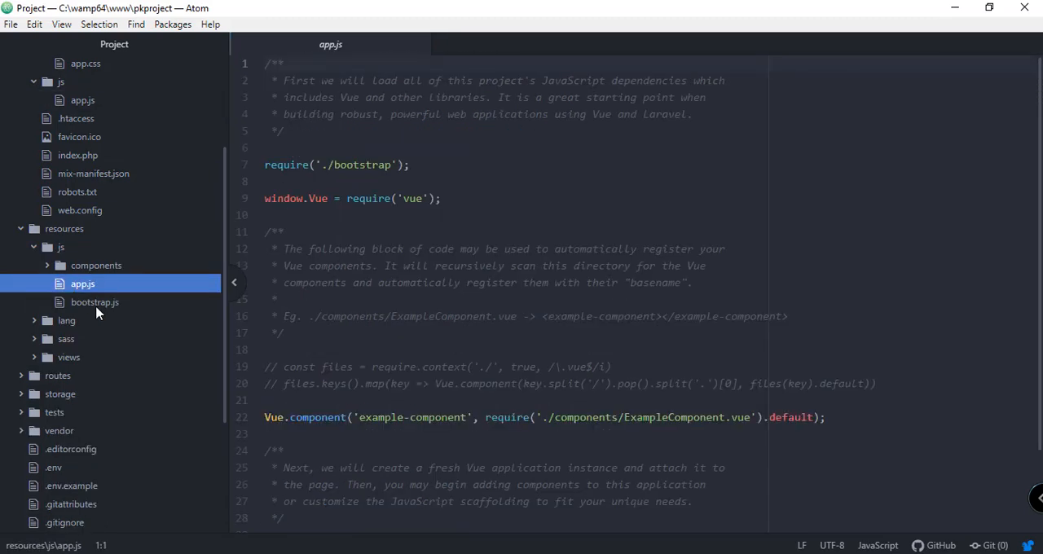
click(95, 301)
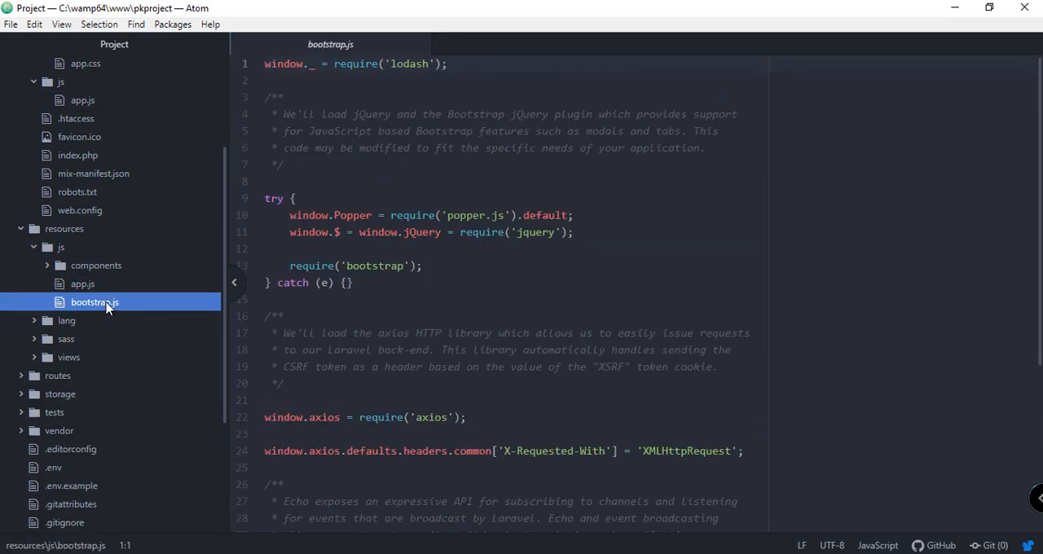
mouse_move(94, 302)
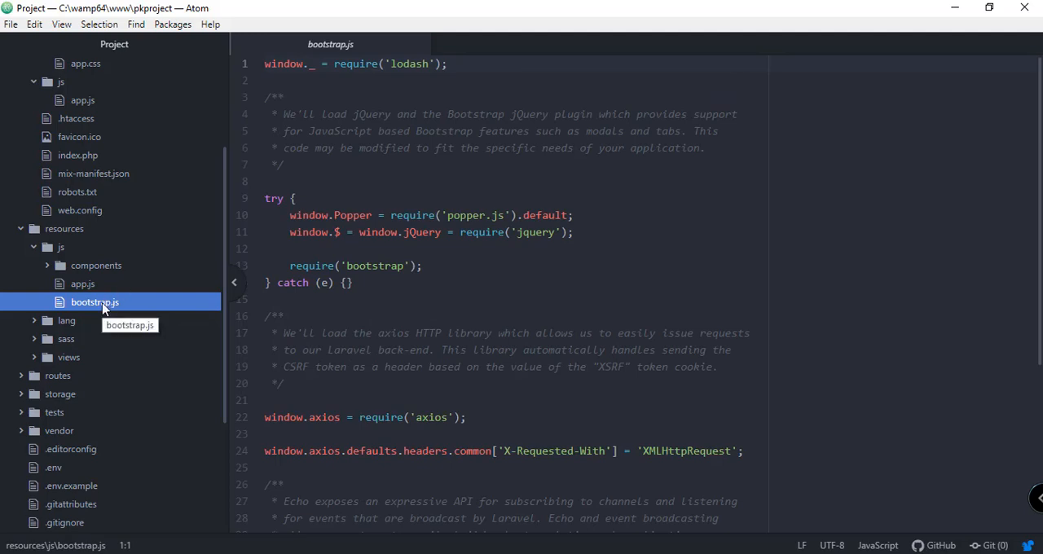
- Open the login and register Blade templates under views/auth
click(68, 357)
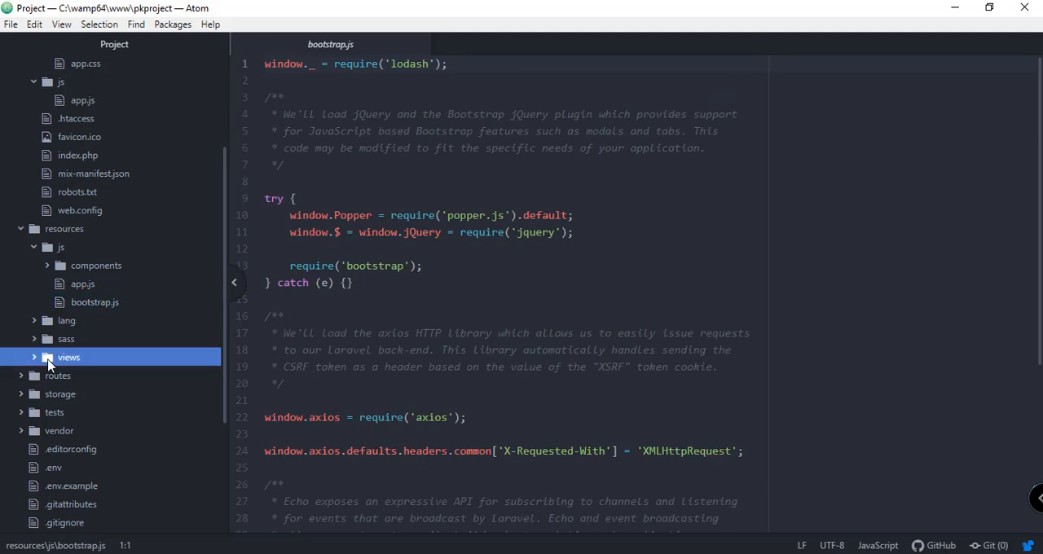
click(68, 357)
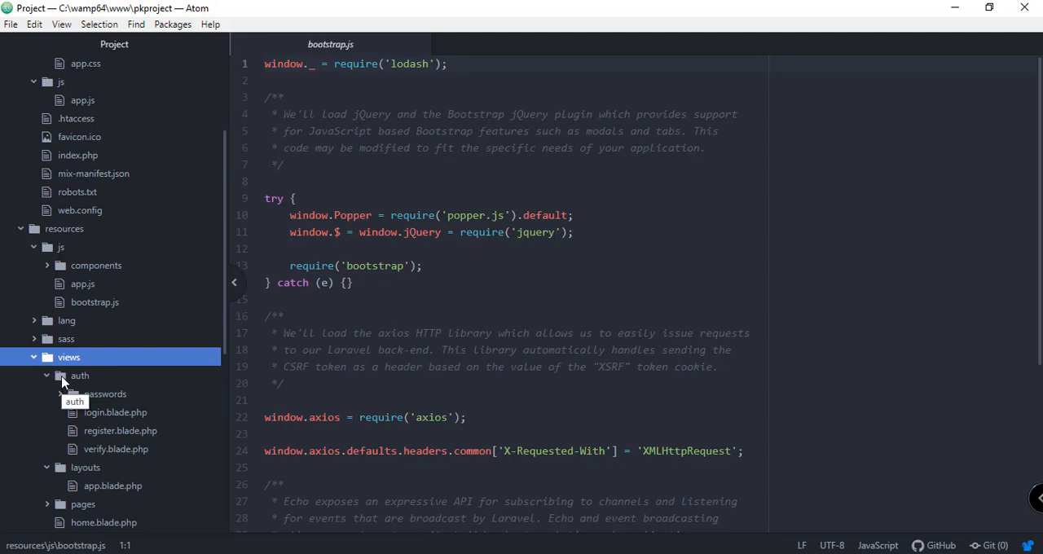
click(78, 375)
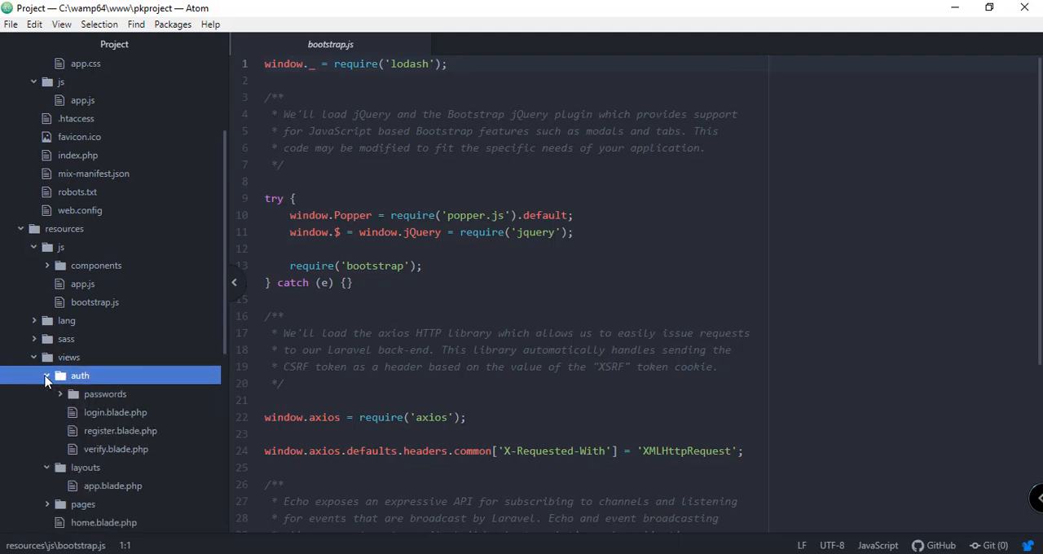
click(114, 410)
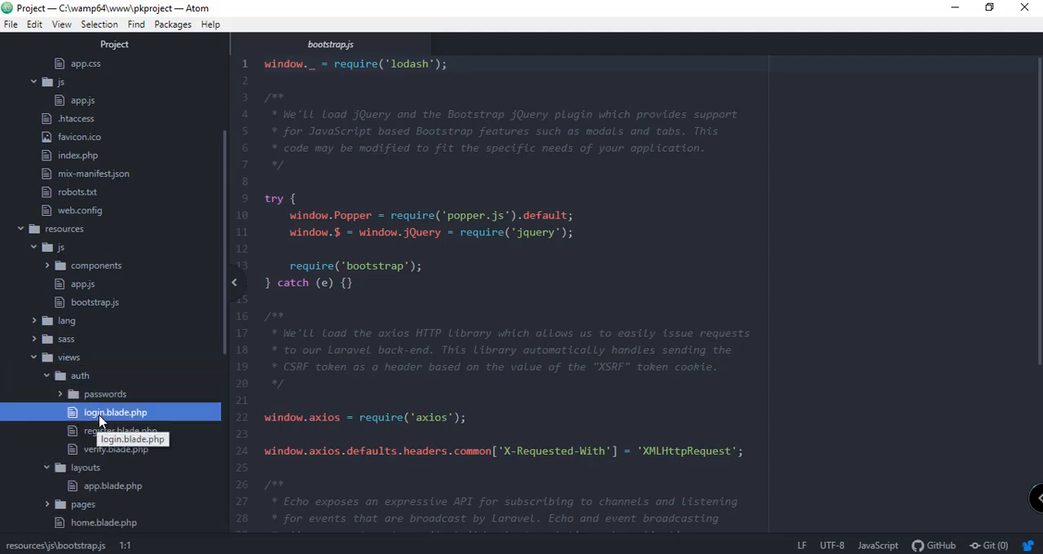
click(114, 412)
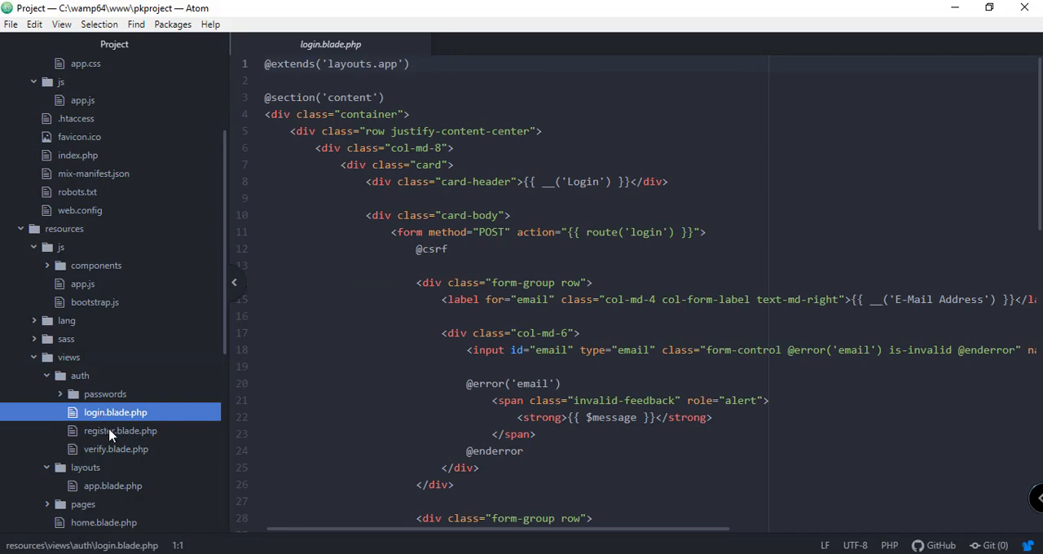
click(121, 430)
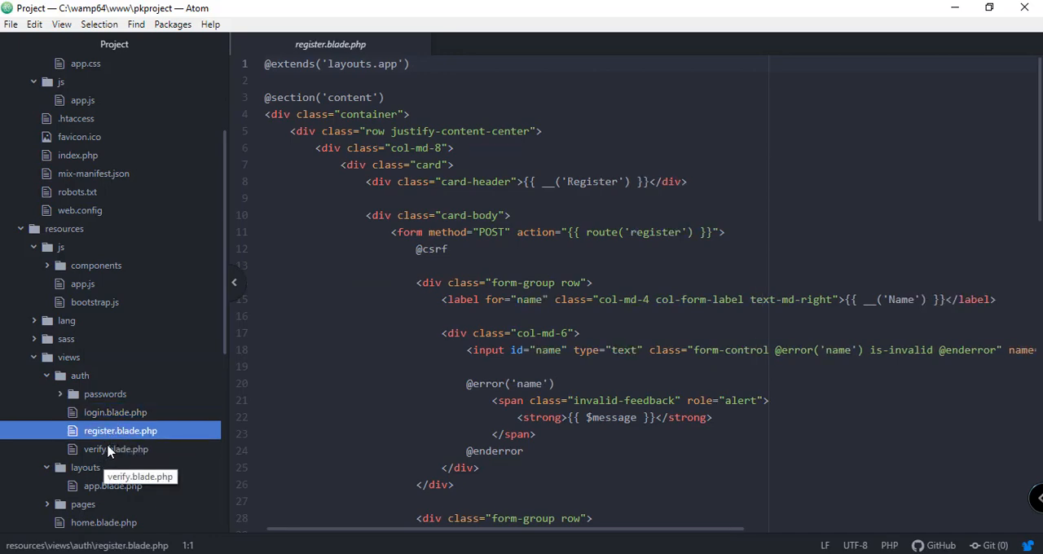
- Open verify.blade.php and expand the passwords views folder
click(115, 449)
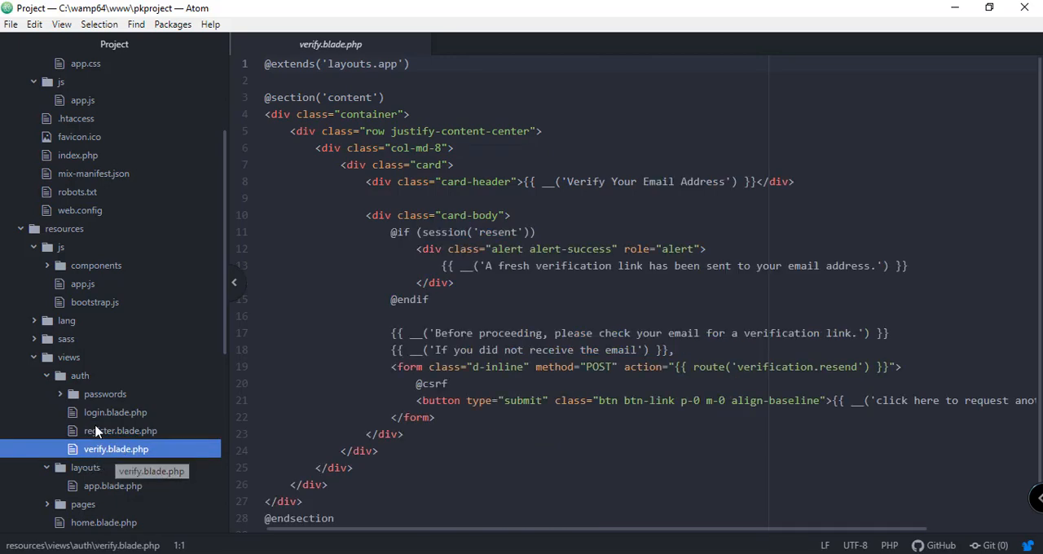
click(104, 394)
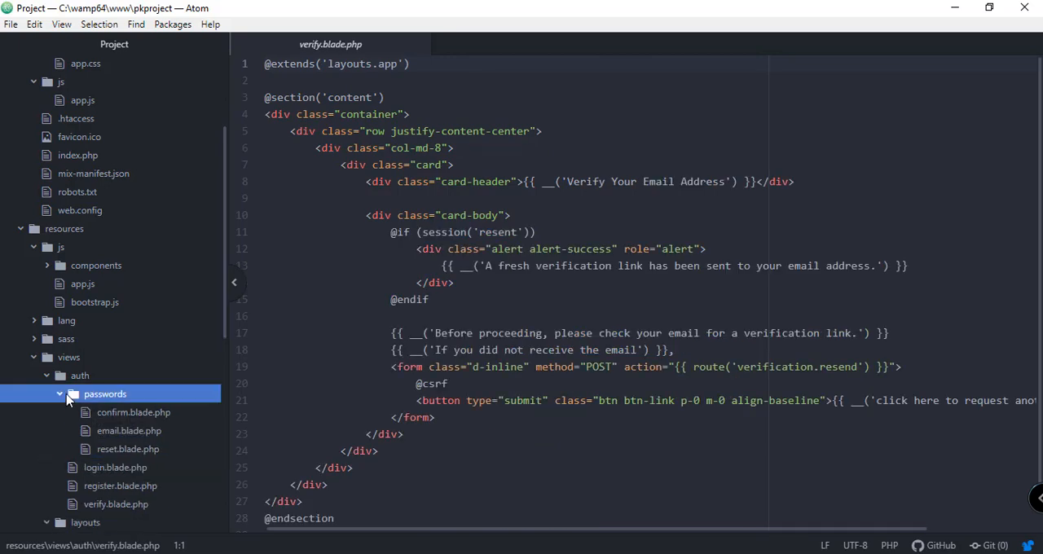
mouse_move(134, 410)
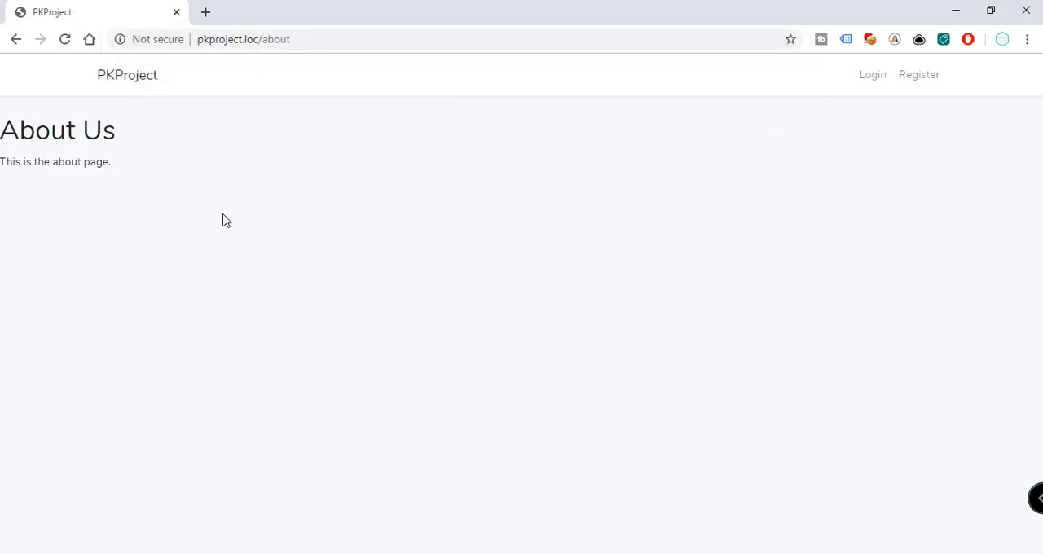
mouse_move(50, 182)
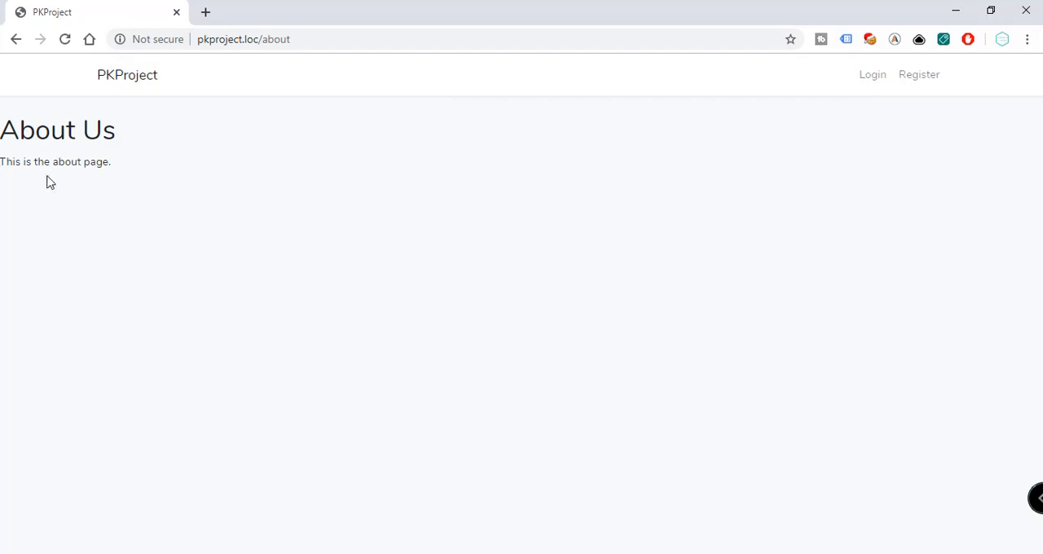
- Change the address pkproject.loc/about to pkproject.loc/services and load the Services page
drag(24, 130, 111, 161)
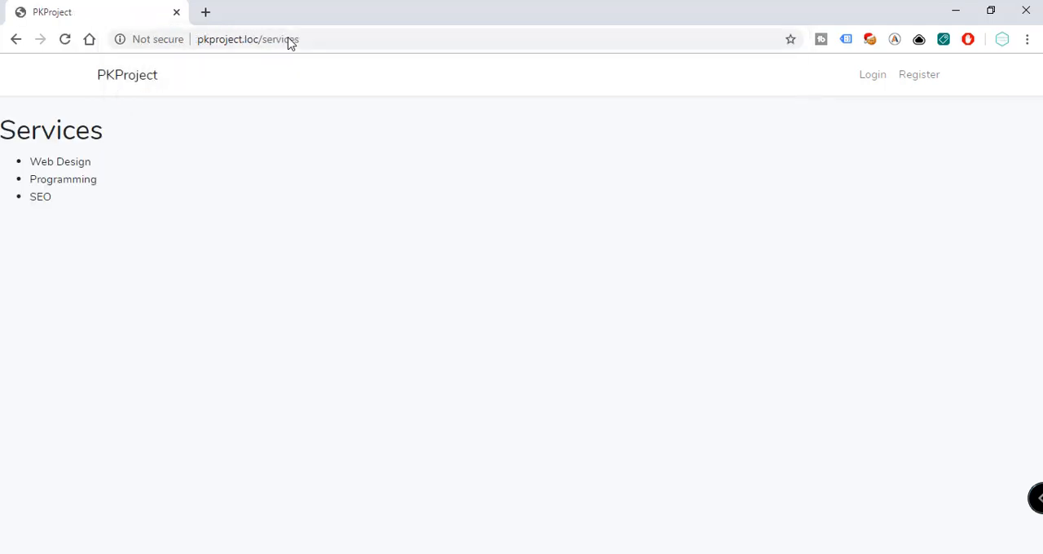
mouse_move(59, 192)
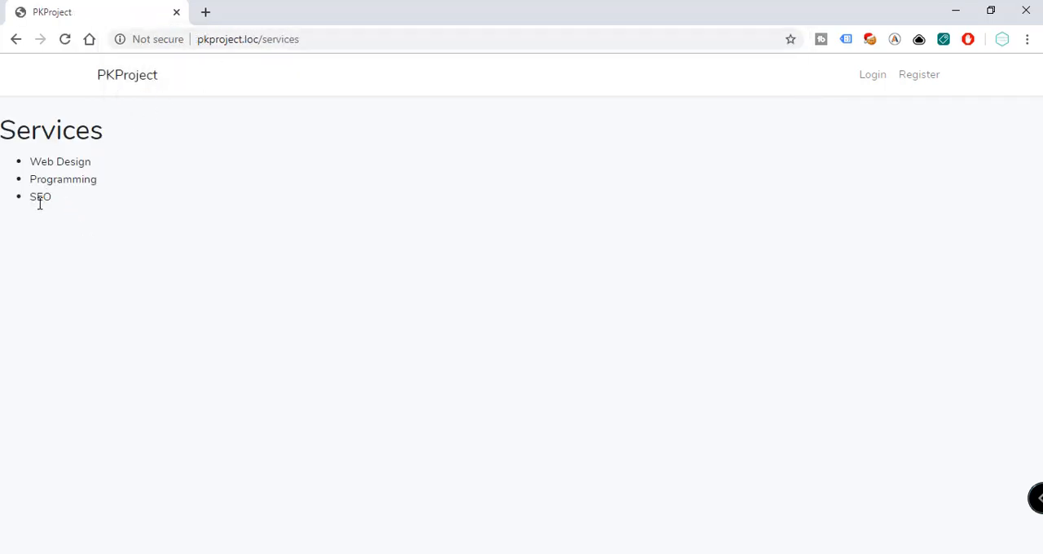
mouse_move(871, 75)
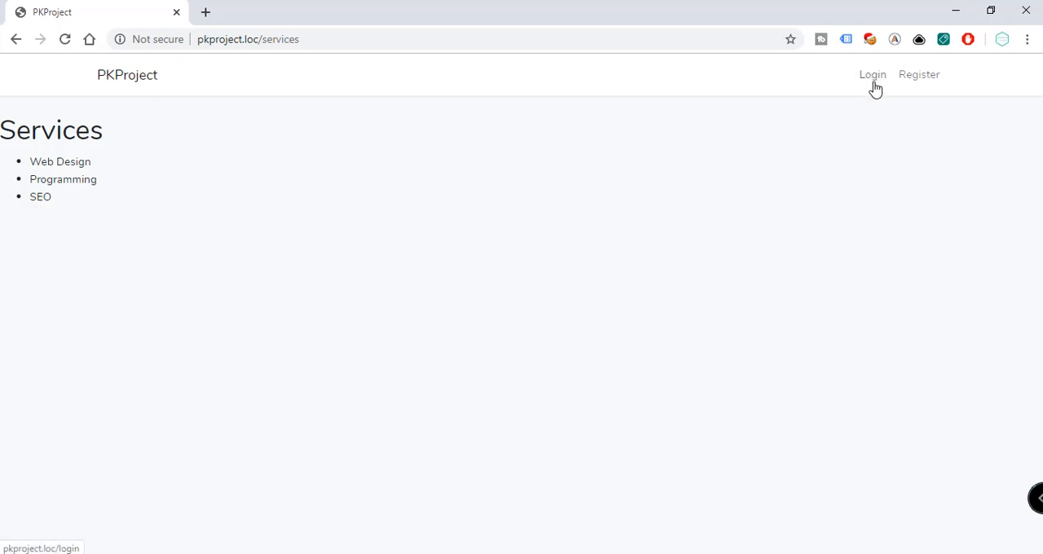
mouse_move(870, 83)
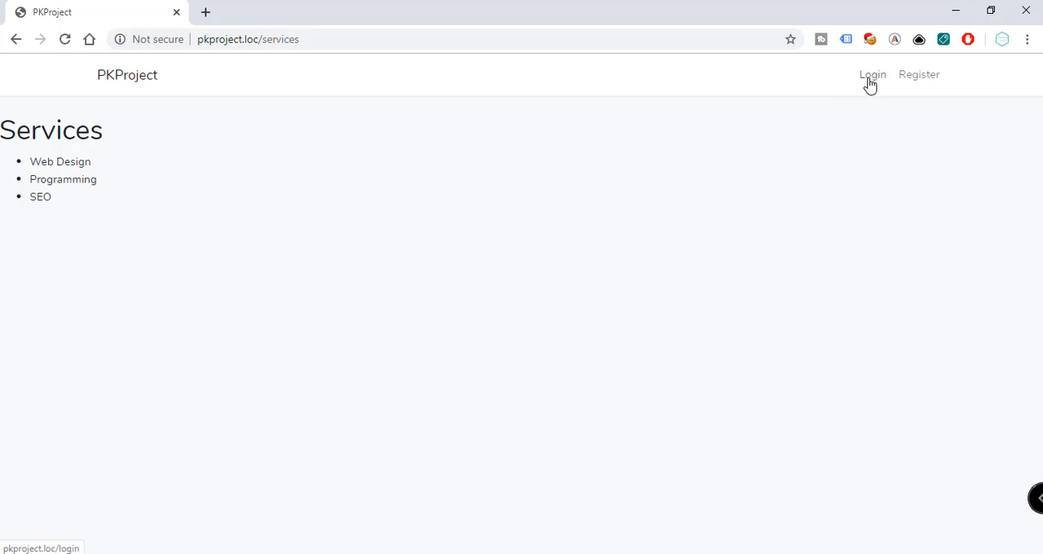
- Visit the site's Login form and then its Register form via the navbar links
click(872, 75)
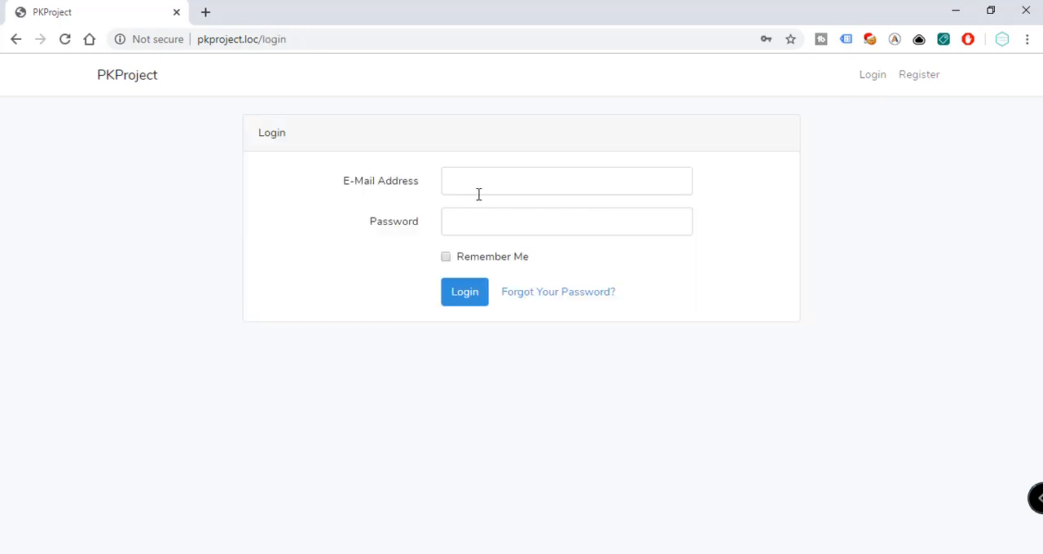
mouse_move(771, 308)
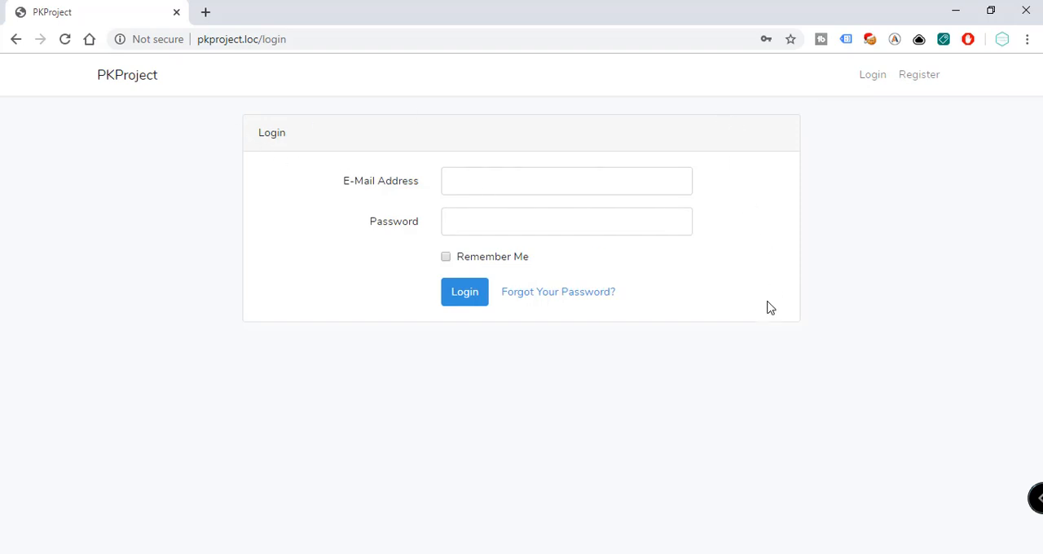
mouse_move(919, 75)
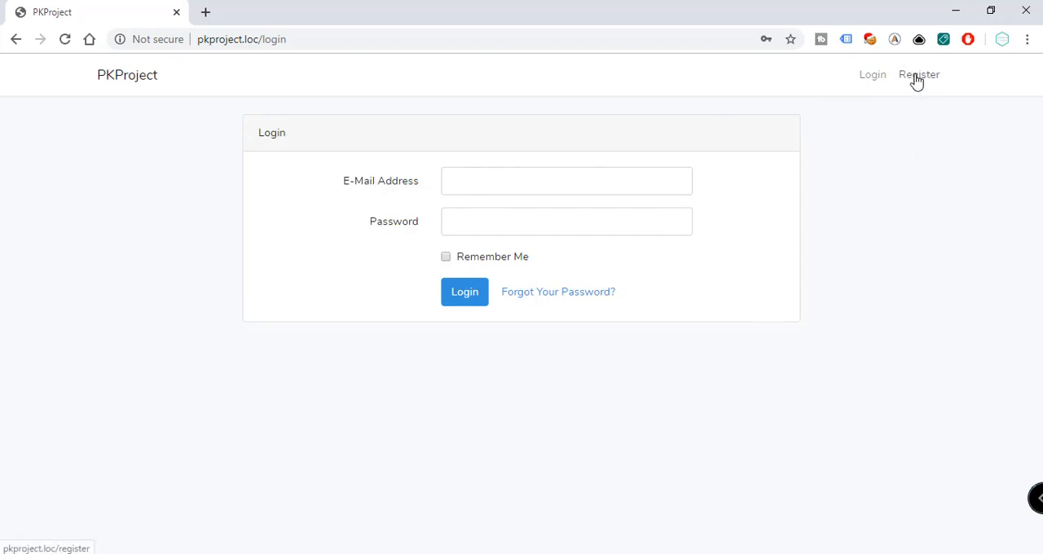
click(919, 74)
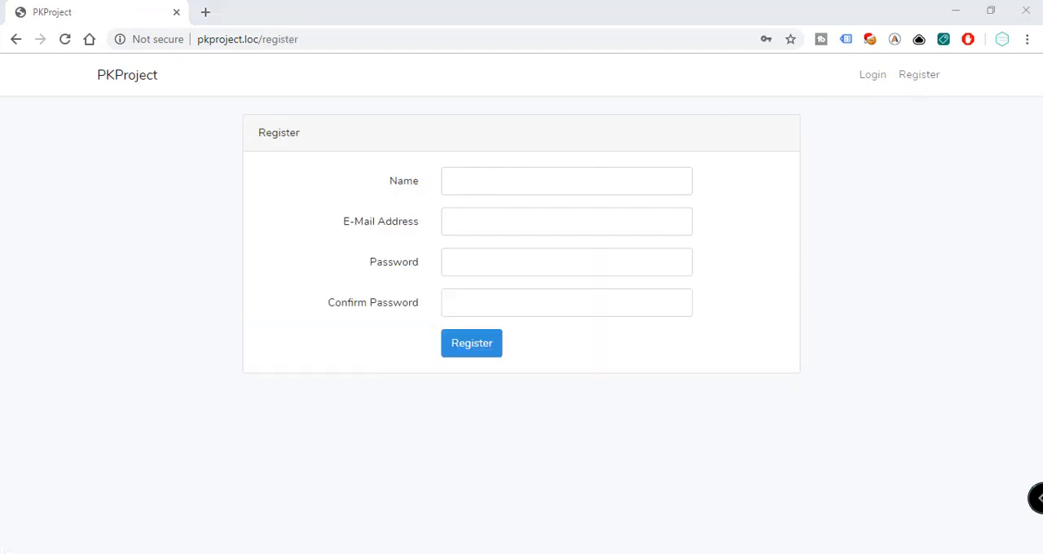